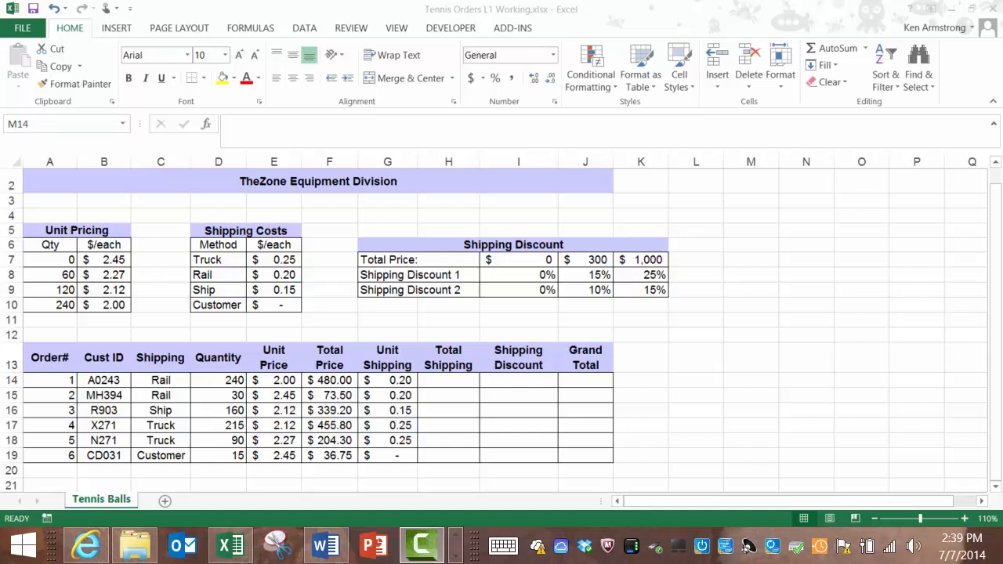
pyautogui.moveTo(869, 402)
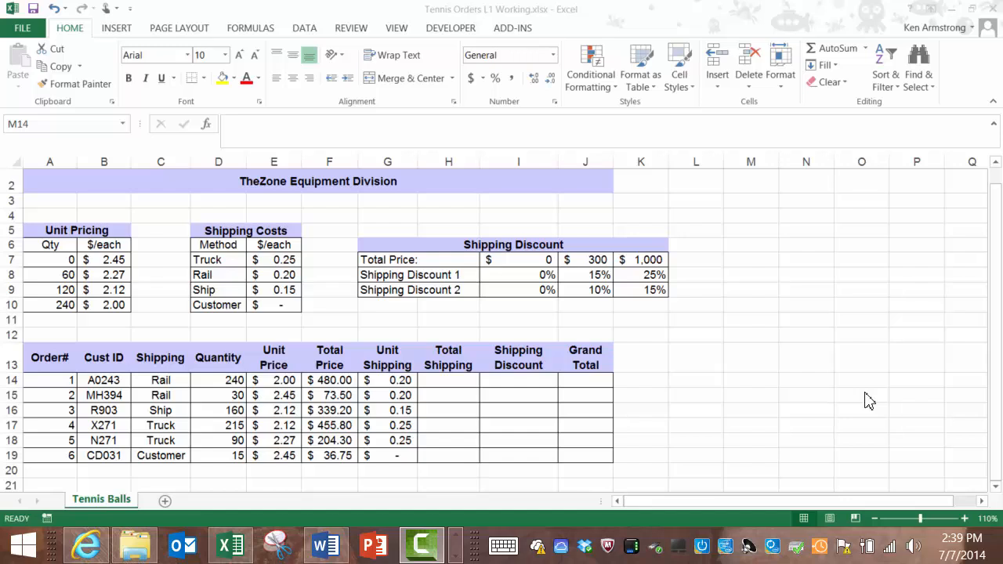
pyautogui.moveTo(729, 411)
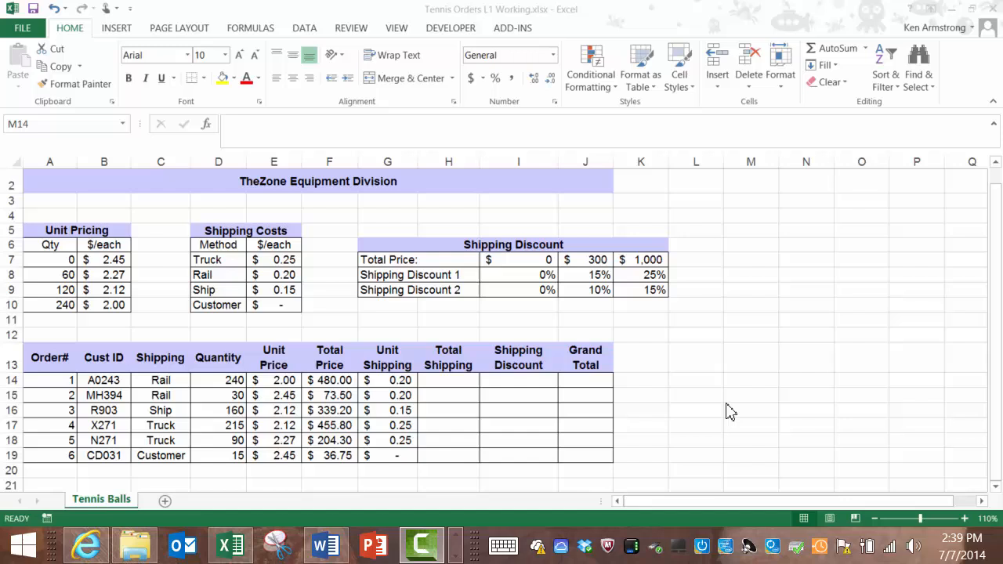
# - Enter =D14*G14 in H14 so Total Shipping is quantity times unit shipping, giving 48.00
pyautogui.click(749, 381)
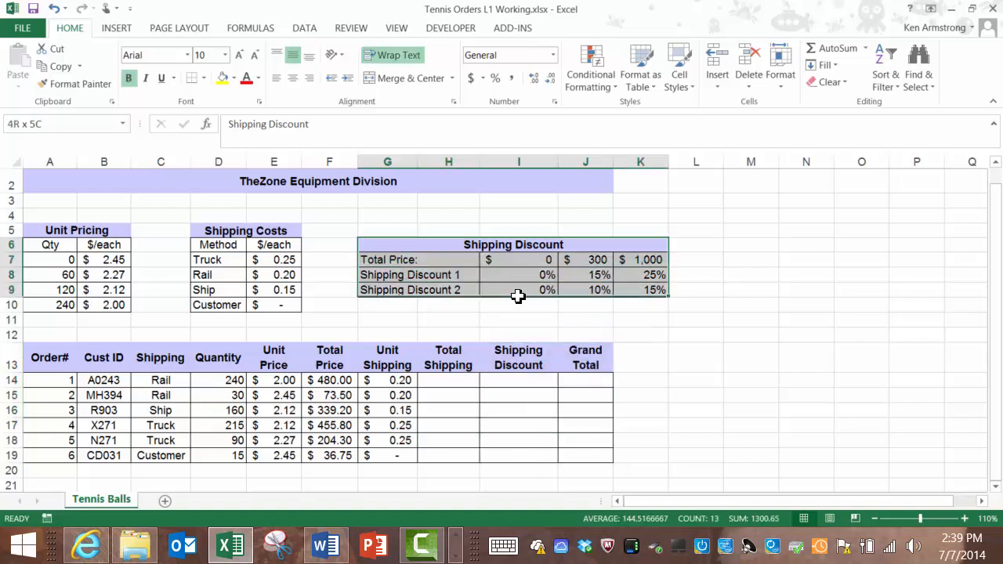
pyautogui.click(751, 319)
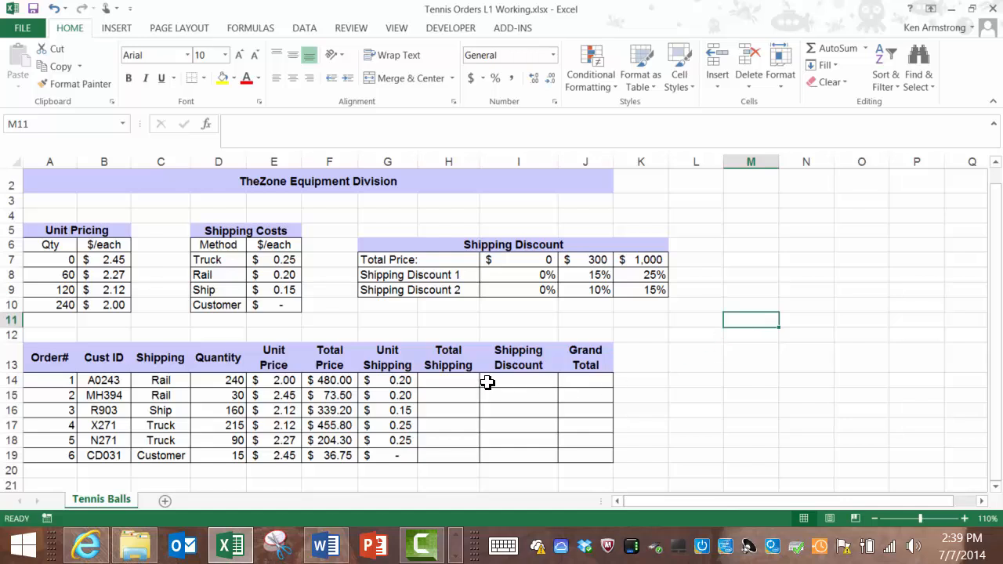
pyautogui.moveTo(467, 392)
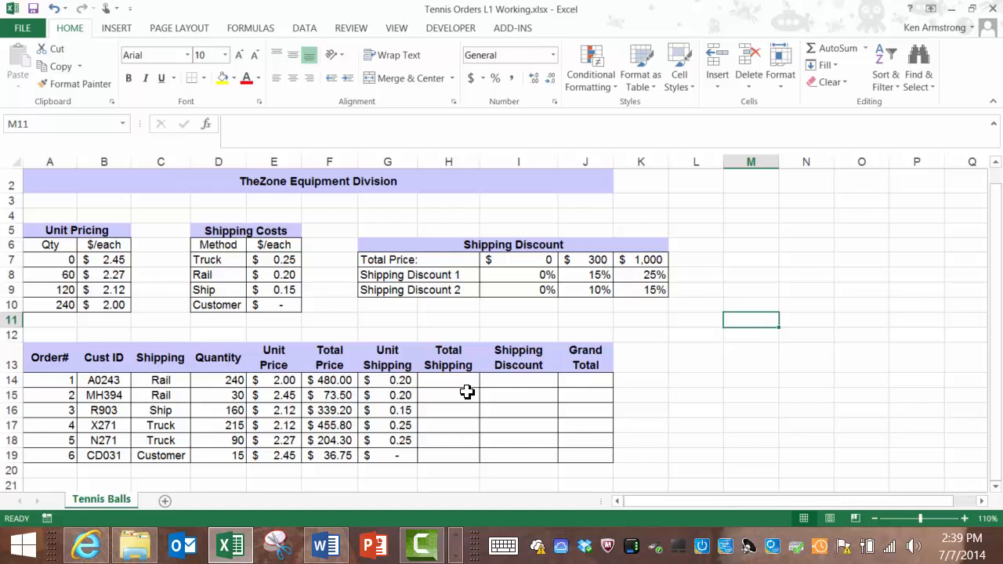
pyautogui.click(448, 381)
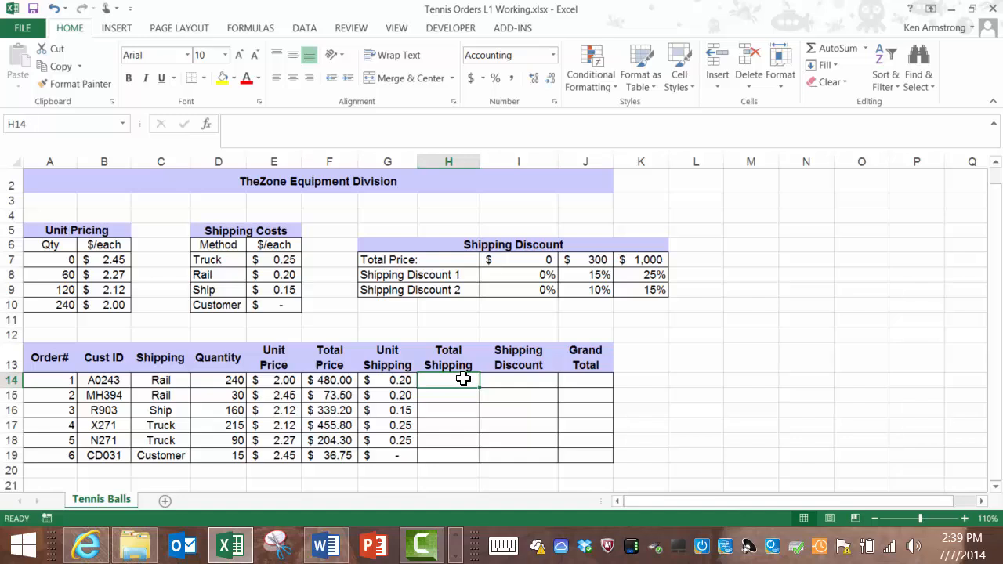
pyautogui.write('=')
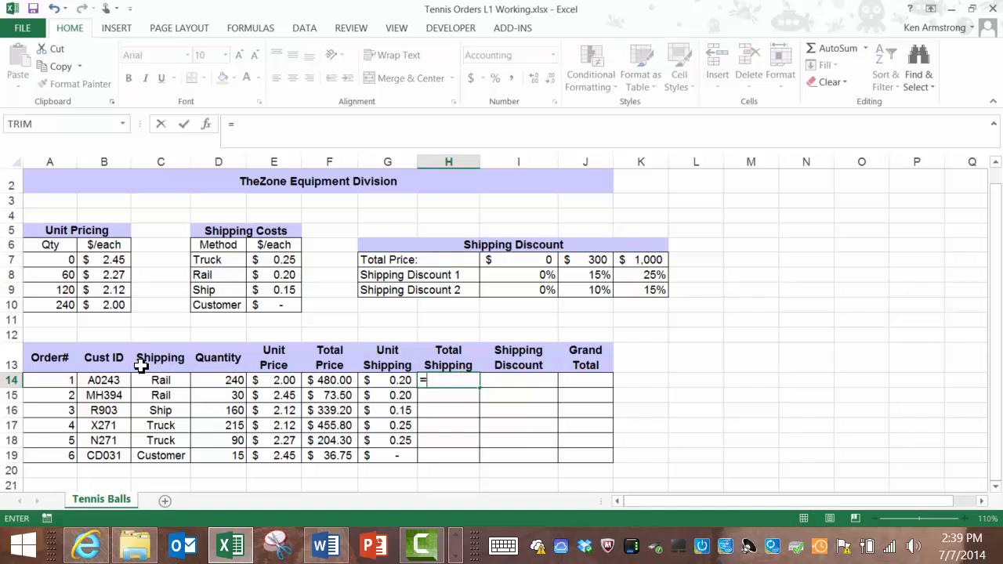
pyautogui.click(218, 381)
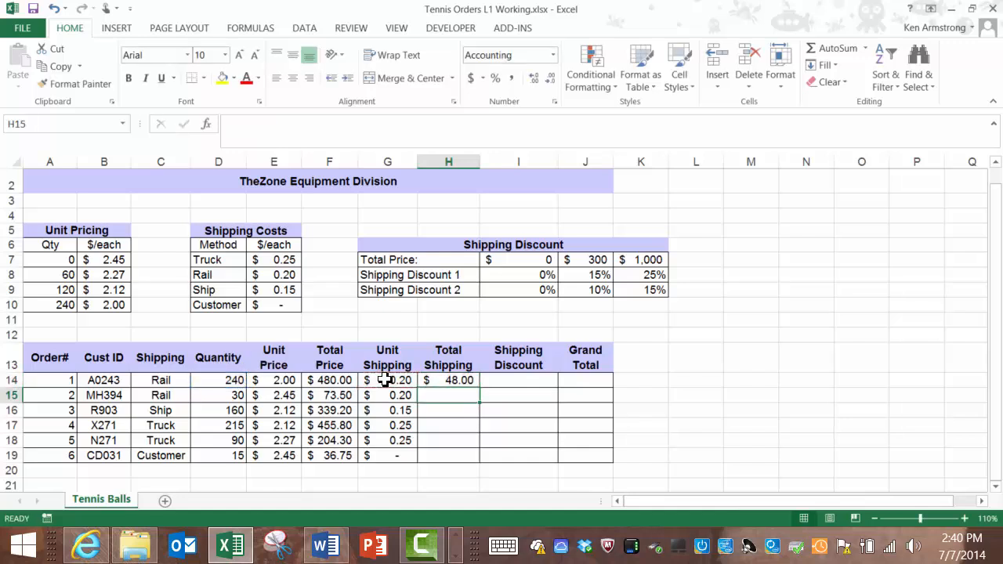
pyautogui.click(448, 381)
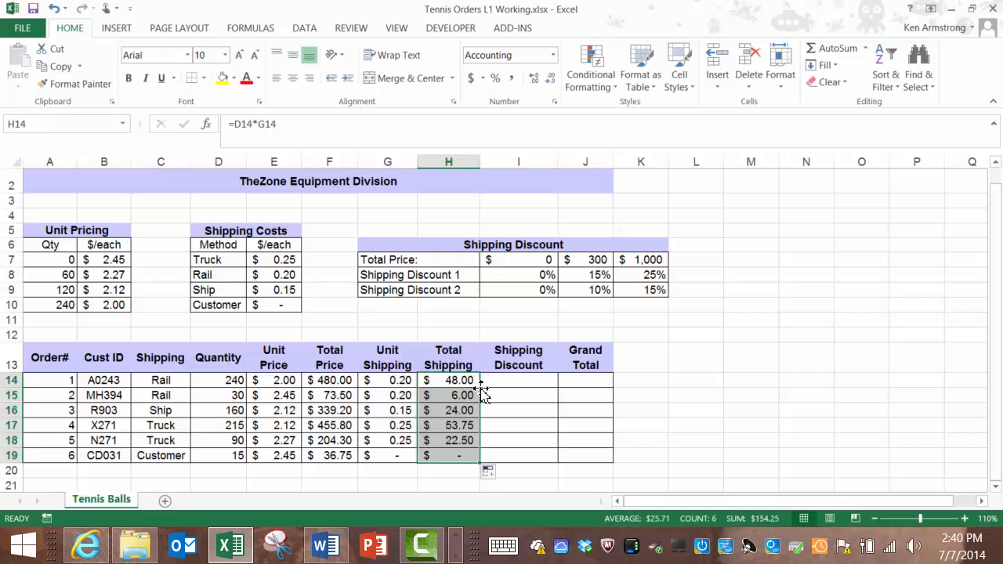
pyautogui.click(517, 381)
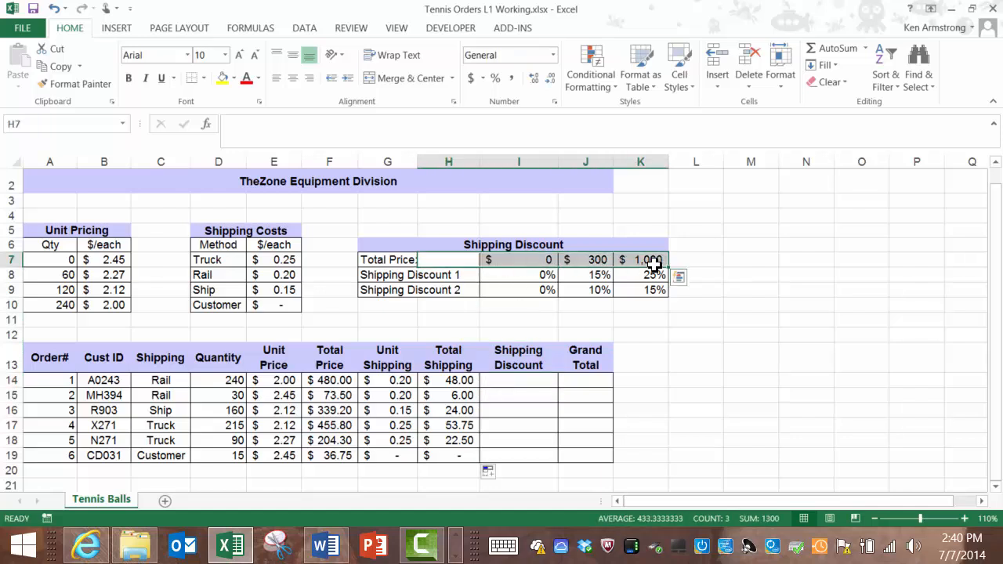
pyautogui.moveTo(50, 260); pyautogui.dragTo(50, 288)
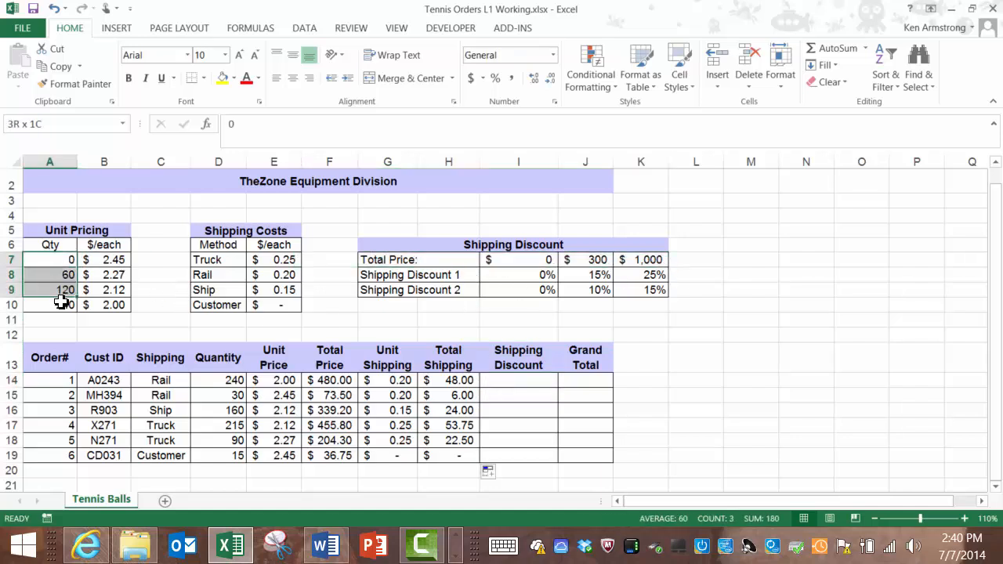
pyautogui.write('240')
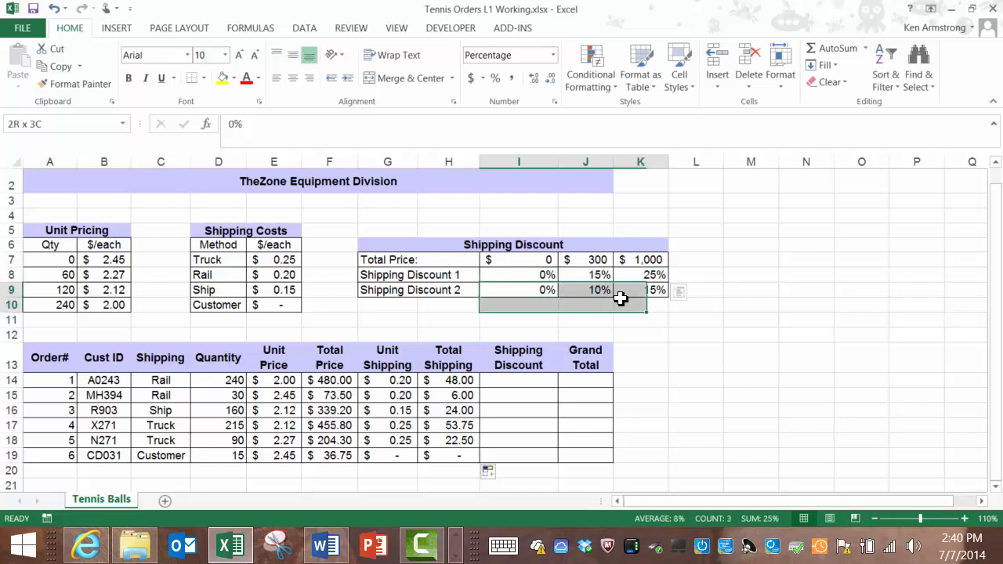
pyautogui.click(510, 290)
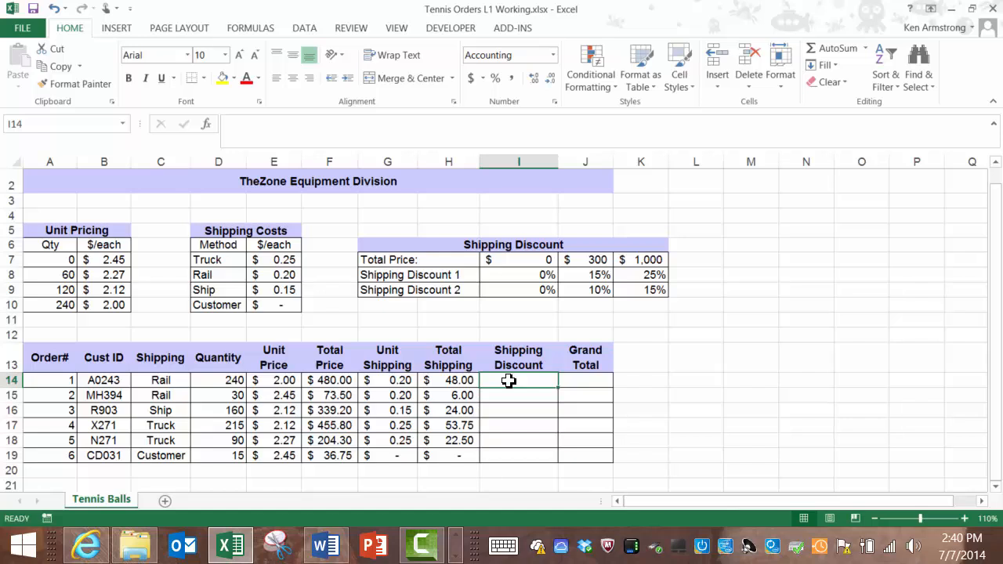
# - Start =HLOOKUP( in the first order's Shipping Discount cell I14
pyautogui.write('=hl')
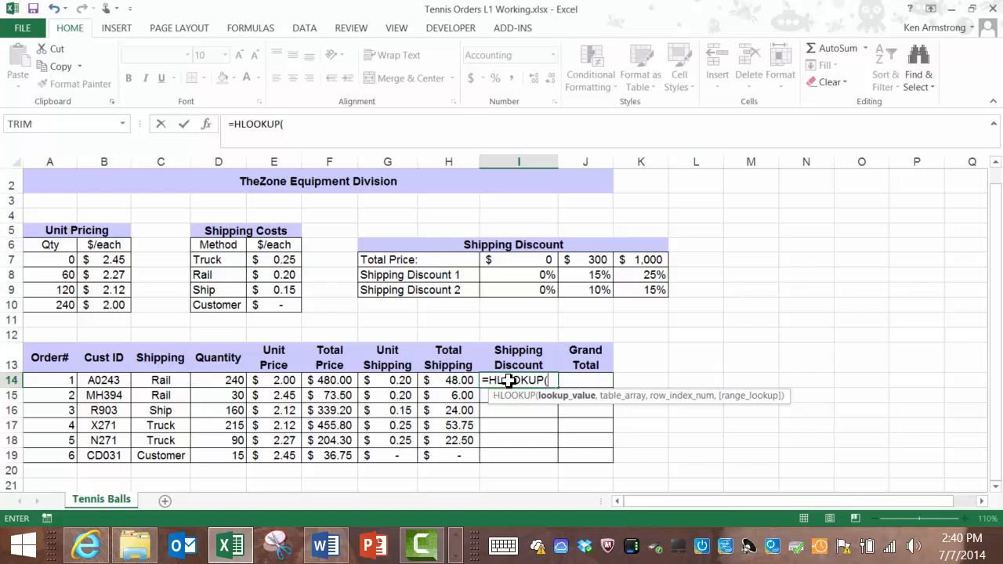
pyautogui.moveTo(583, 260)
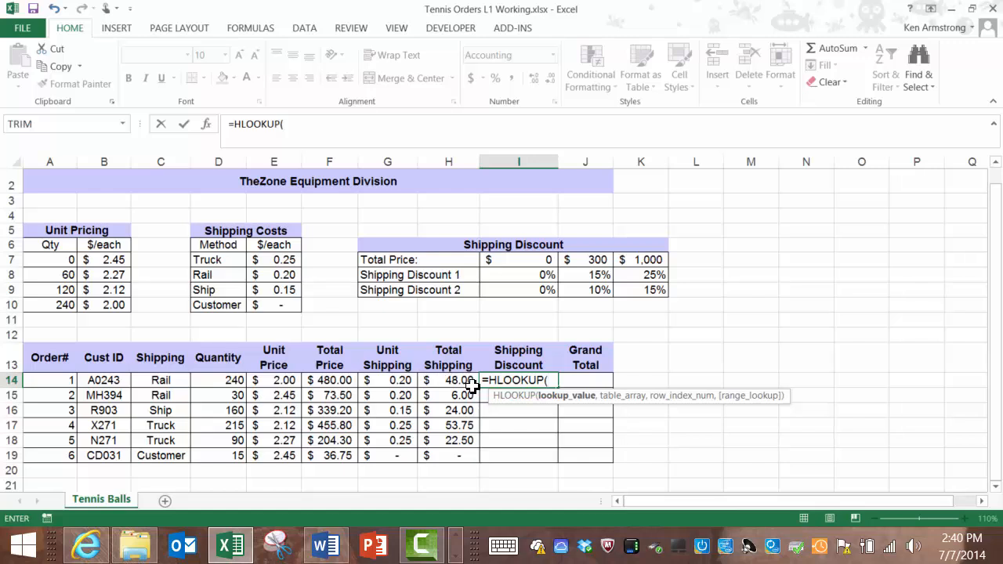
pyautogui.moveTo(533, 352)
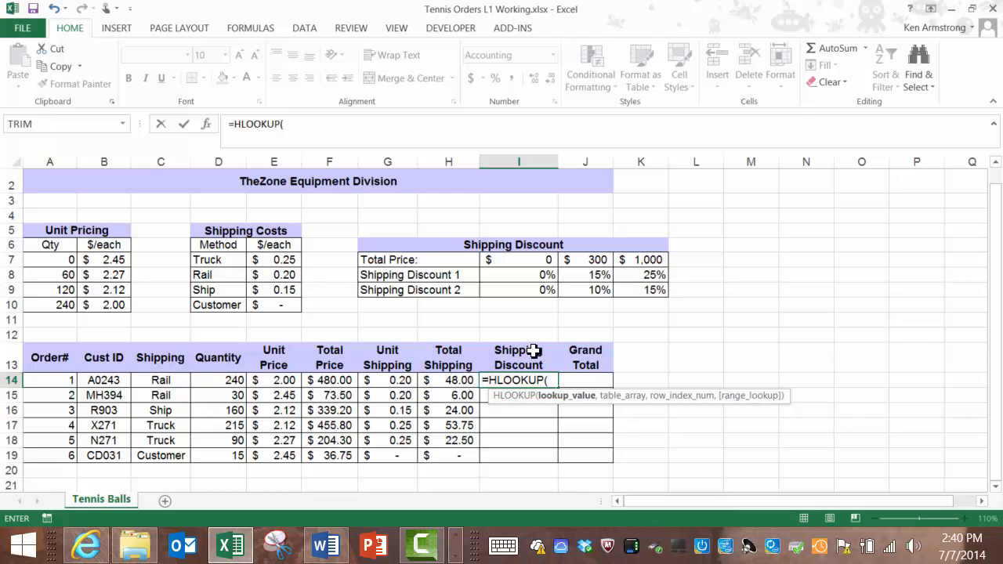
pyautogui.moveTo(530, 263)
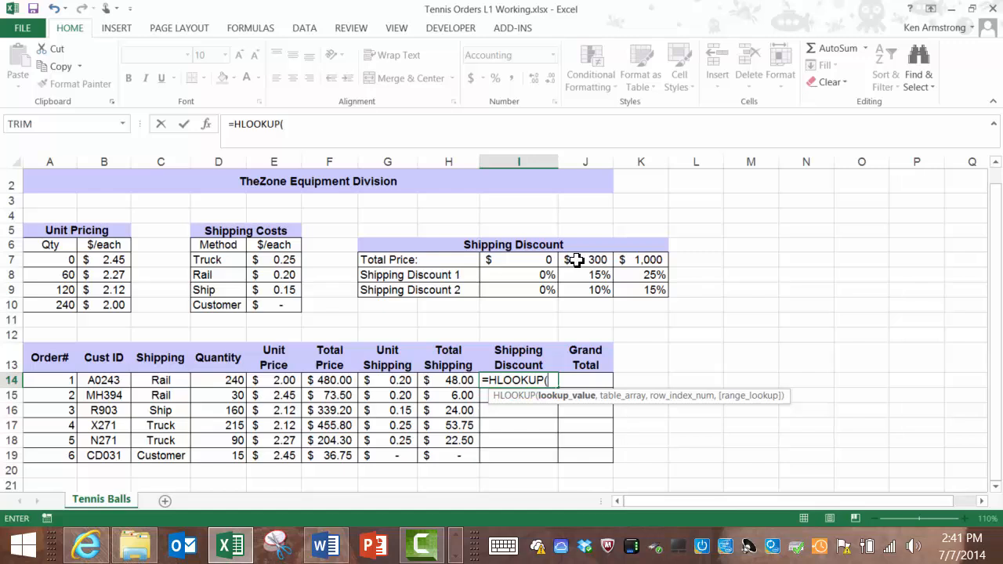
pyautogui.moveTo(588, 260)
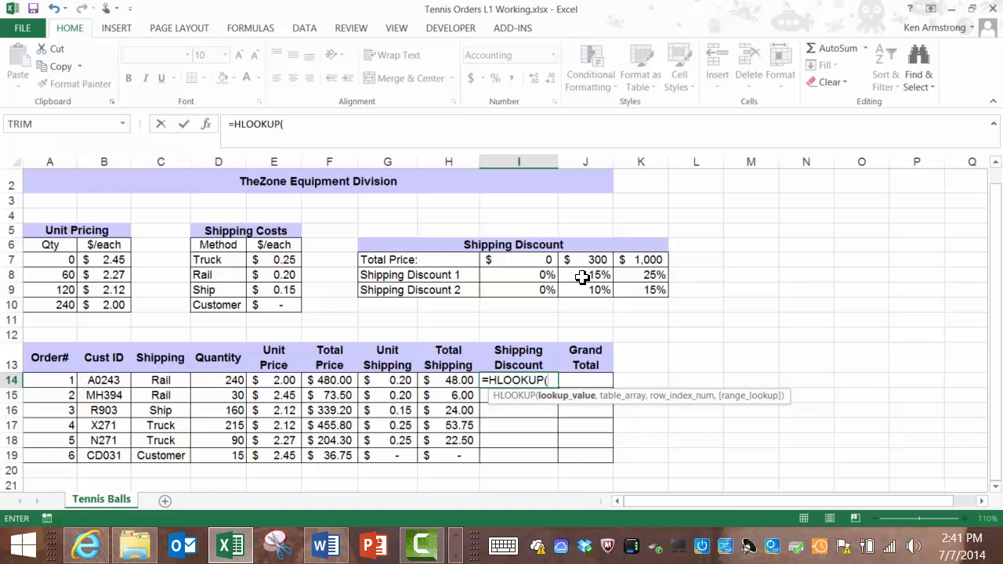
pyautogui.moveTo(531, 400)
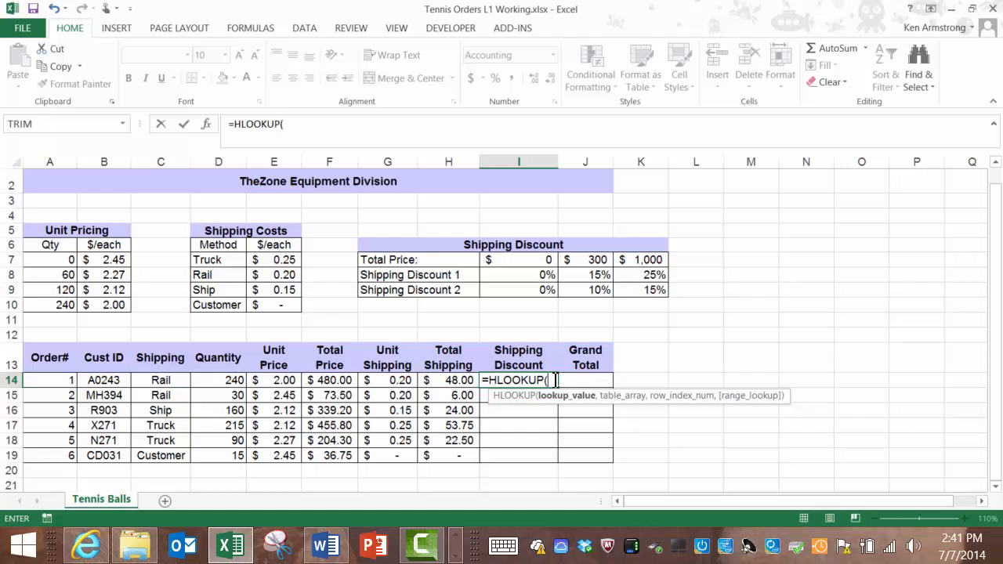
pyautogui.moveTo(558, 382)
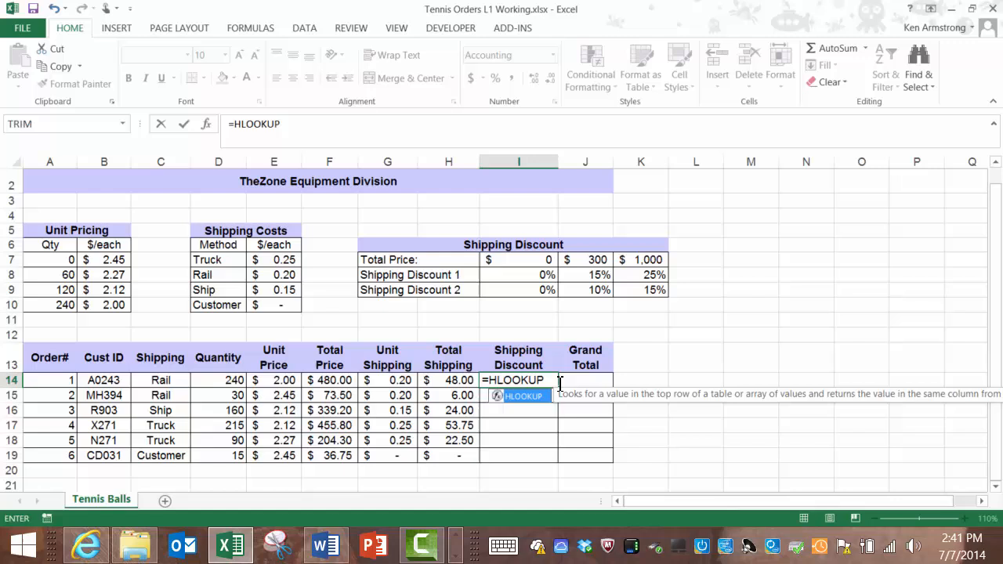
pyautogui.moveTo(630, 422)
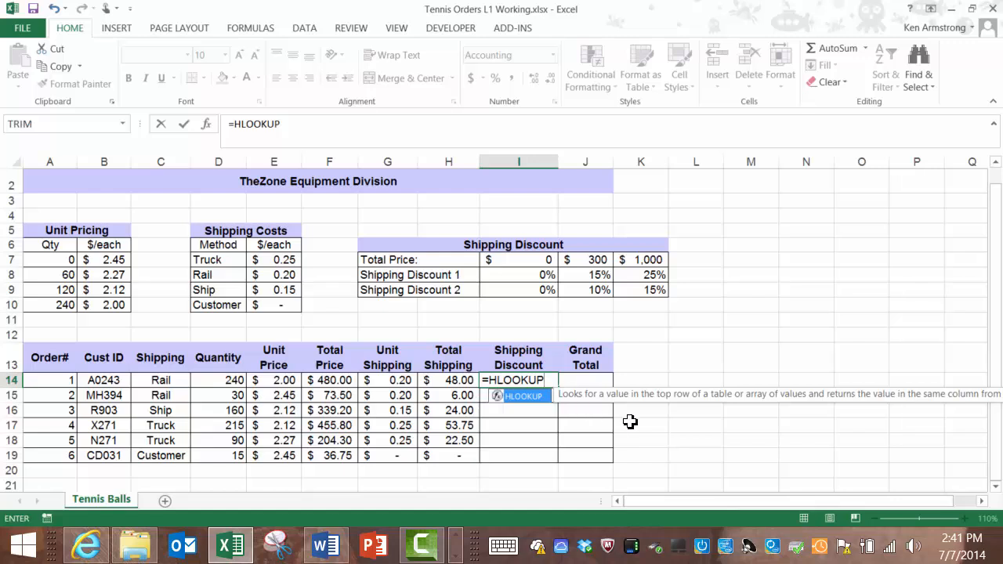
pyautogui.moveTo(551, 401)
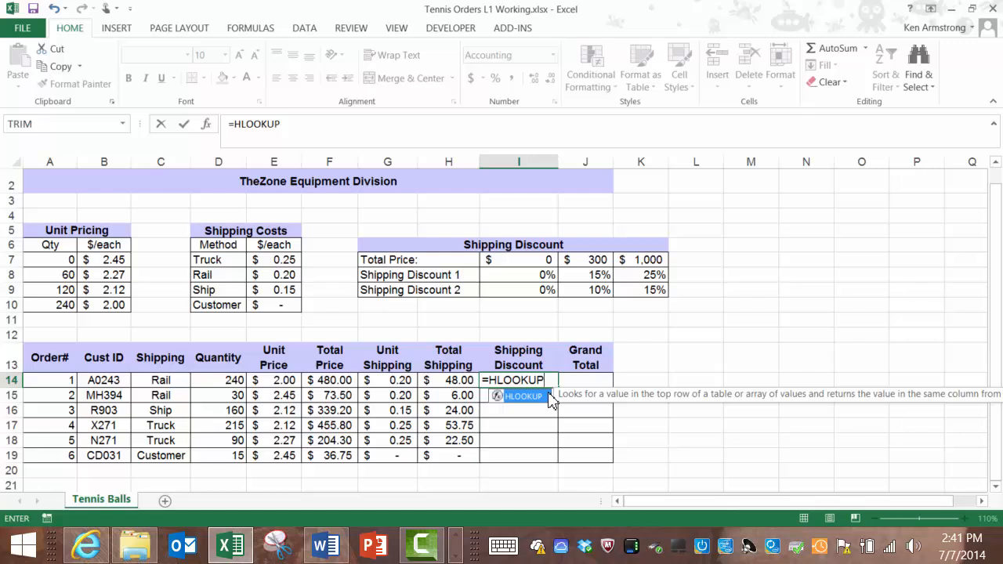
pyautogui.write('(')
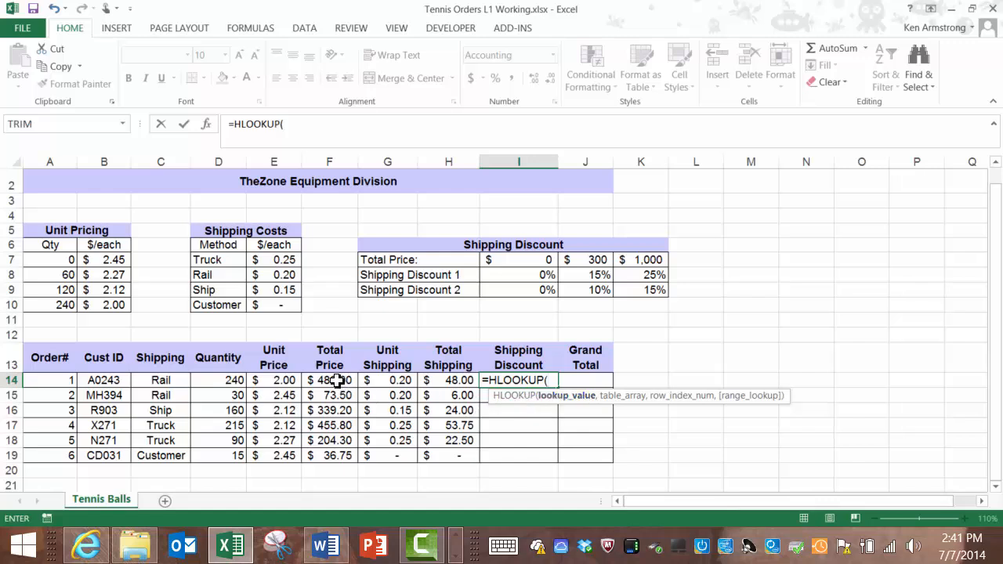
# - Use Total Price F14 as lookup value and the discount table I7:K9 as table array
pyautogui.click(329, 381)
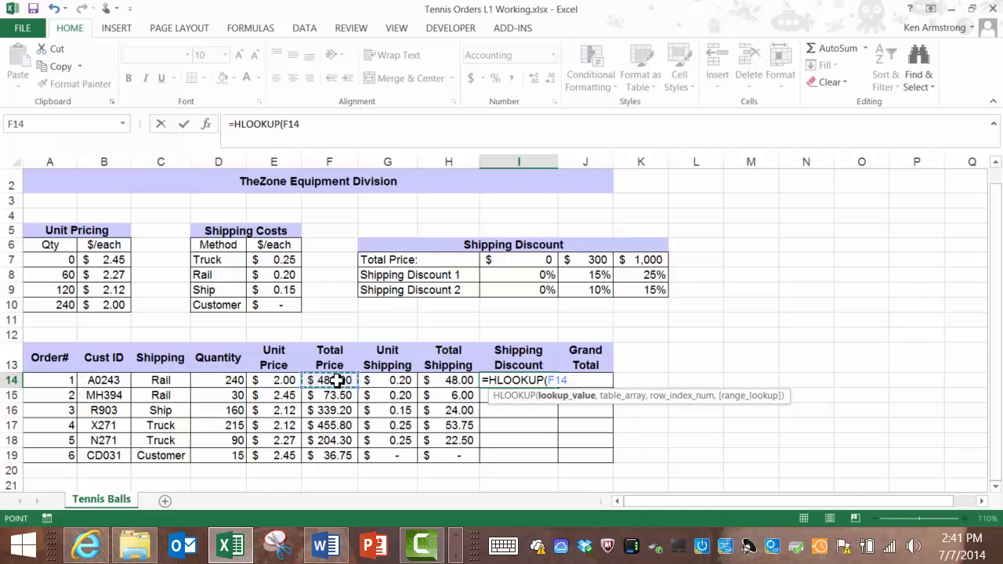
pyautogui.write(',')
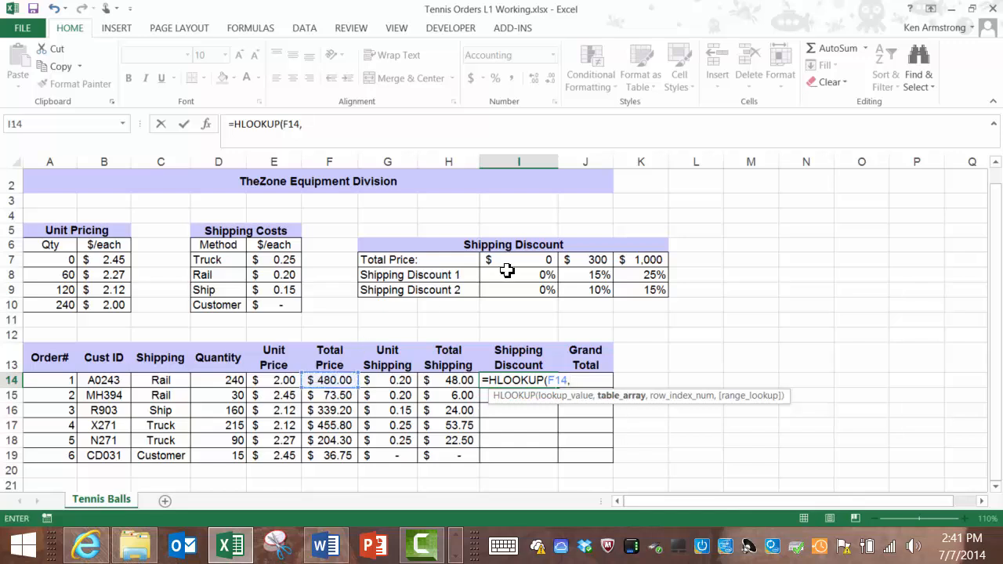
pyautogui.moveTo(489, 260); pyautogui.dragTo(602, 288)
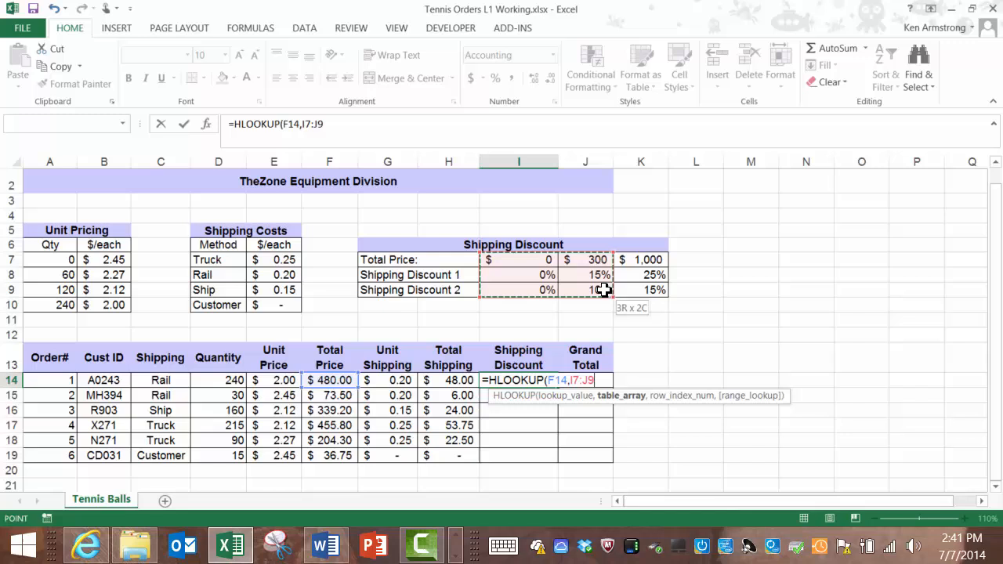
pyautogui.moveTo(603, 290); pyautogui.dragTo(641, 290)
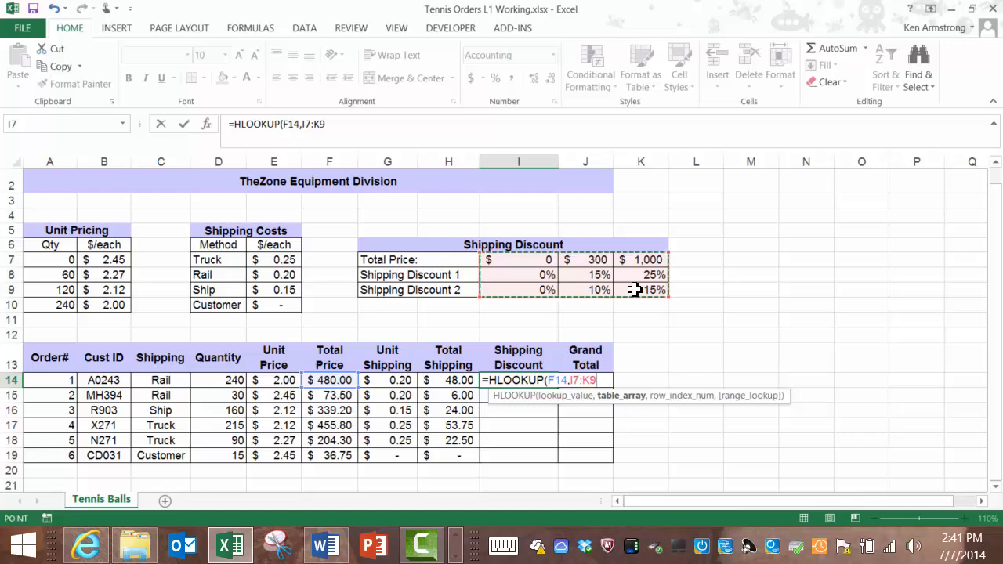
pyautogui.moveTo(370, 207)
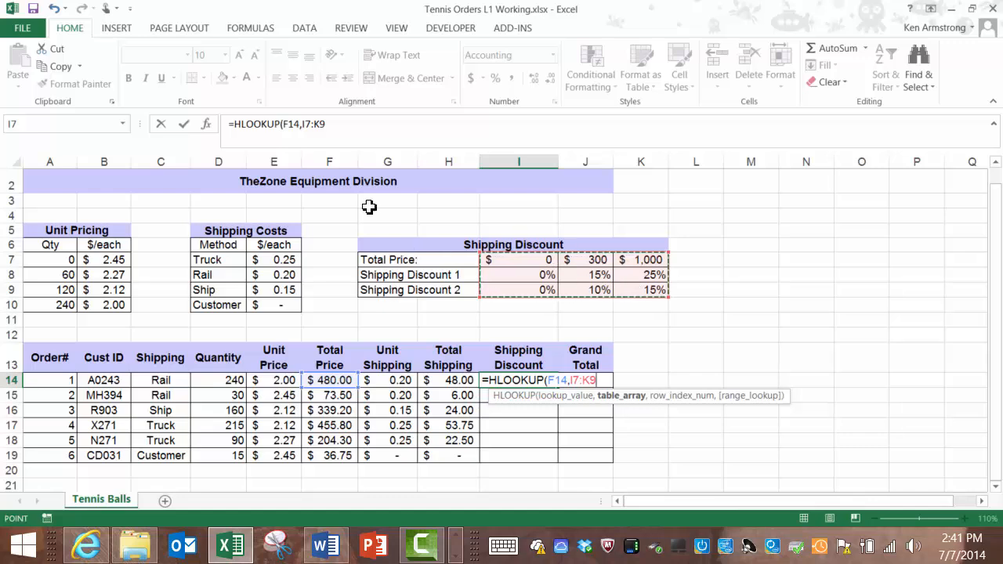
pyautogui.moveTo(509, 357)
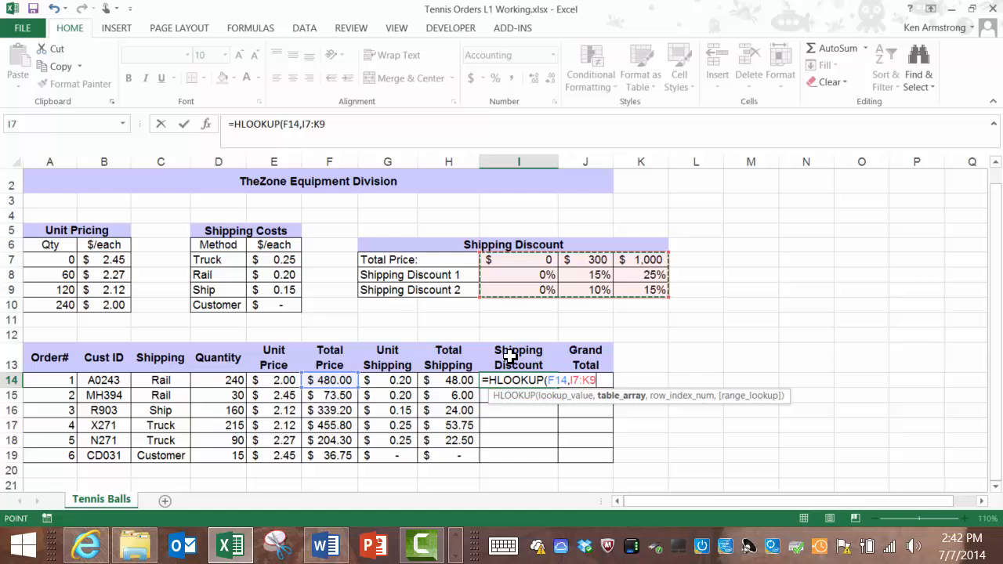
pyautogui.write(',')
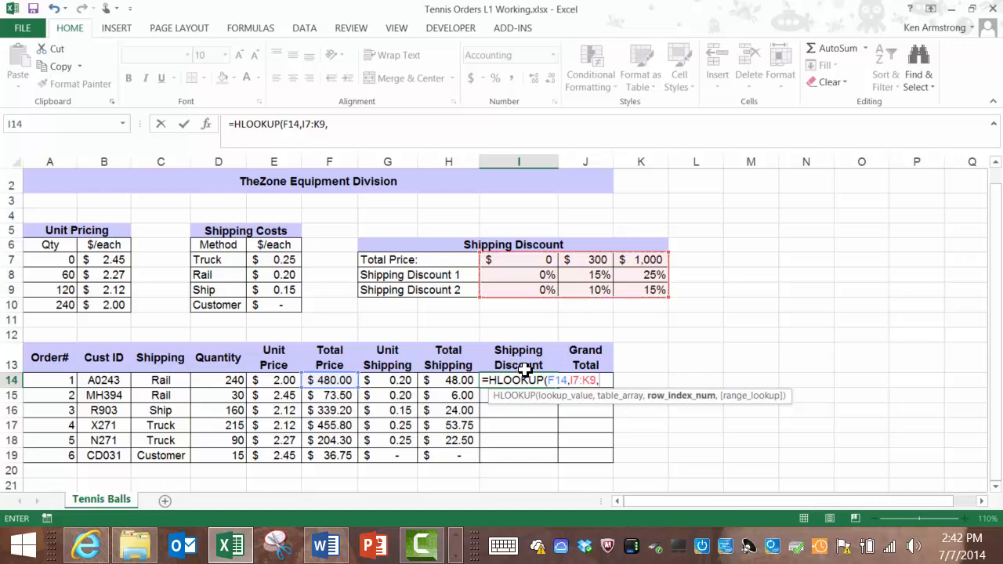
pyautogui.moveTo(439, 290)
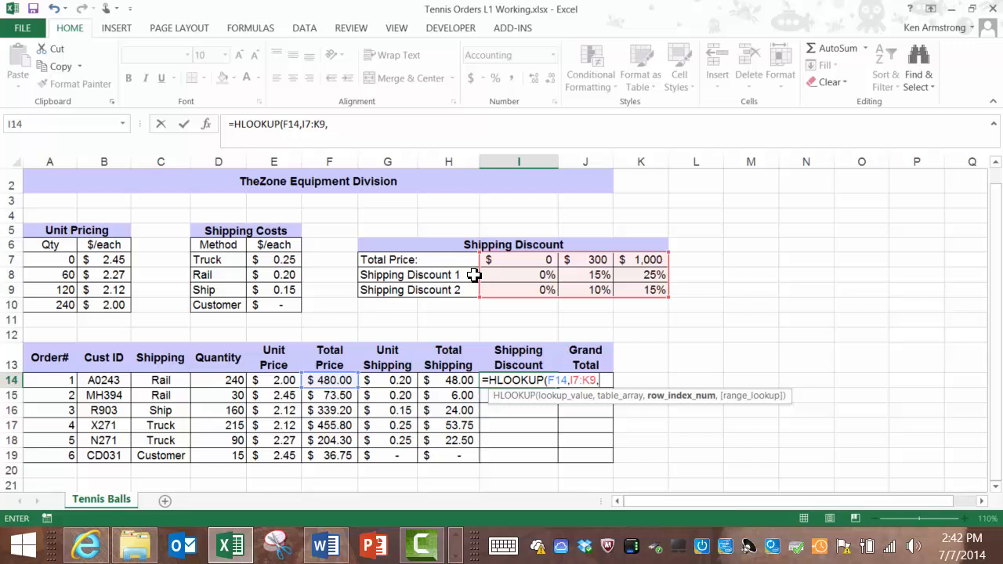
pyautogui.moveTo(527, 338)
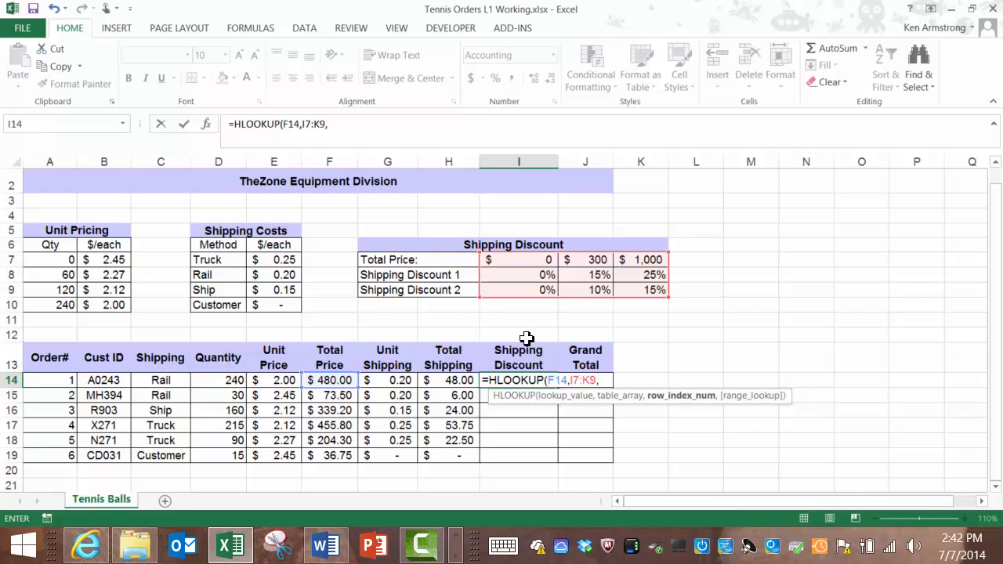
pyautogui.moveTo(636, 383)
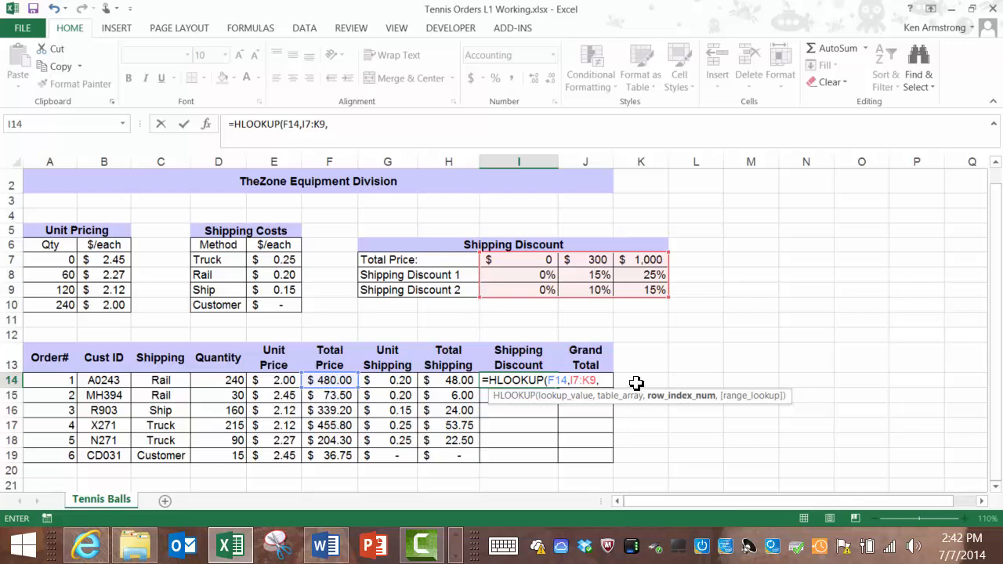
# - Finish the HLOOKUP with row 3 and approximate match, so I14 shows 0.10
pyautogui.write('3')
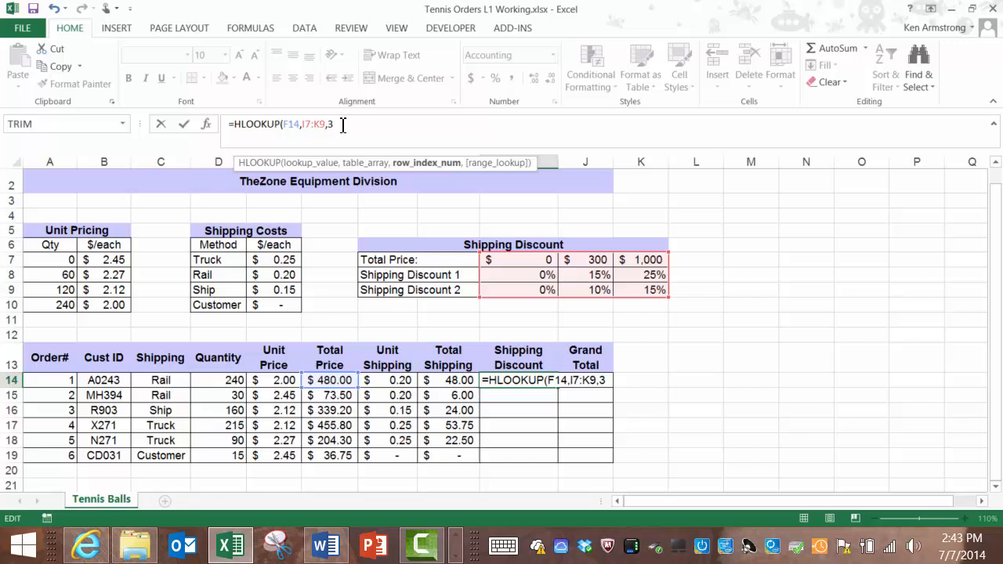
pyautogui.write(',')
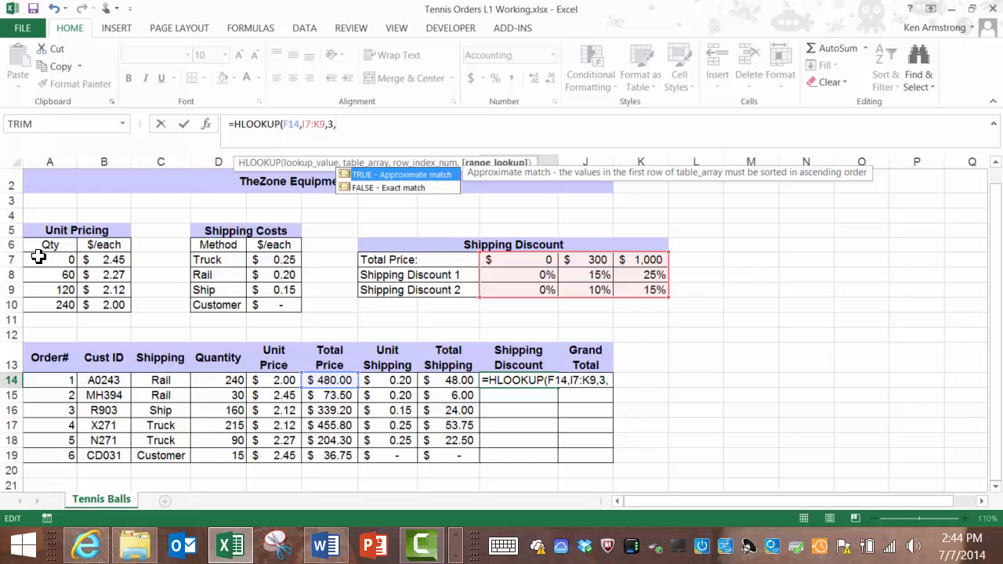
pyautogui.moveTo(401, 288)
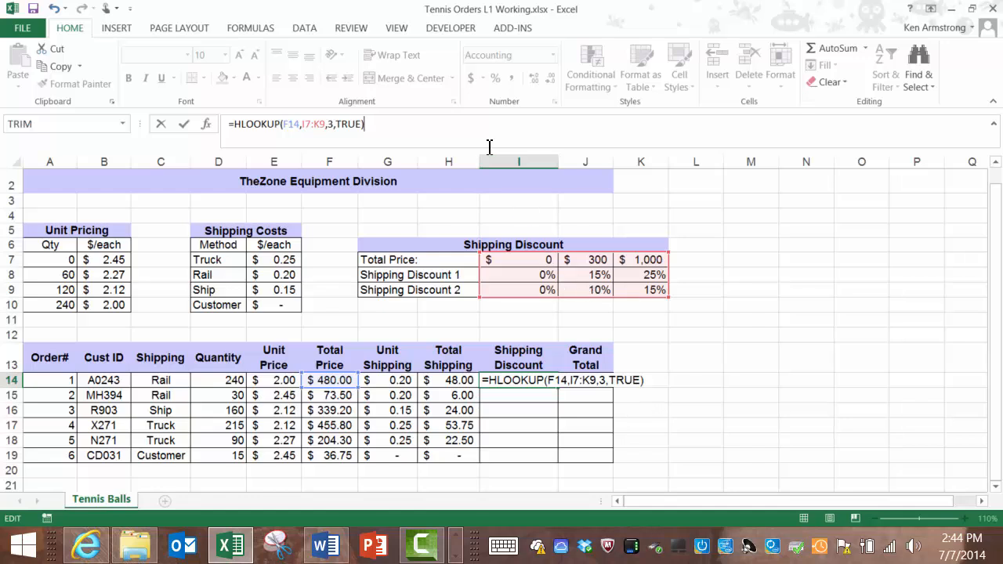
pyautogui.press('enter')
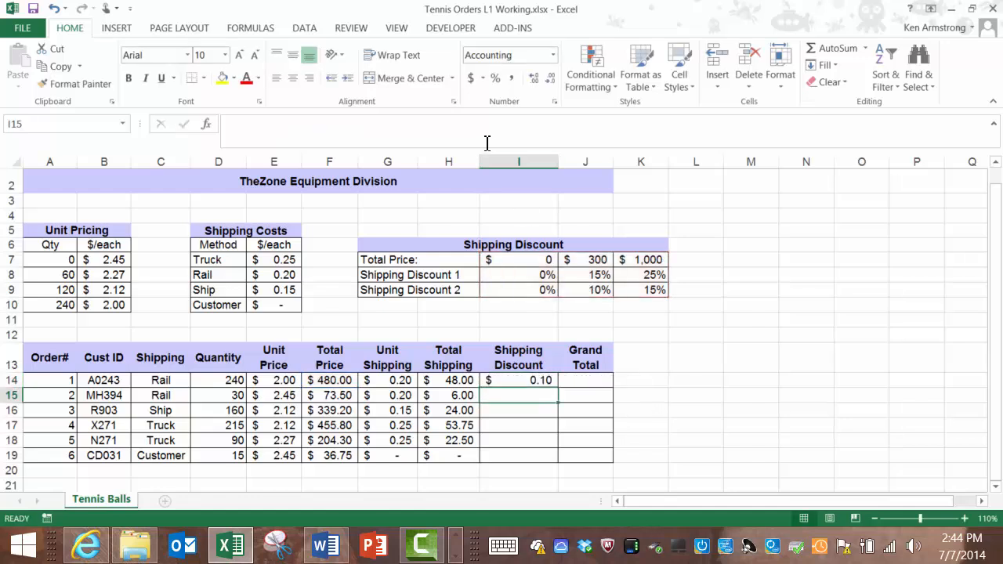
# - Negate the HLOOKUP formula so the first Shipping Discount shows (0.10)
pyautogui.click(517, 381)
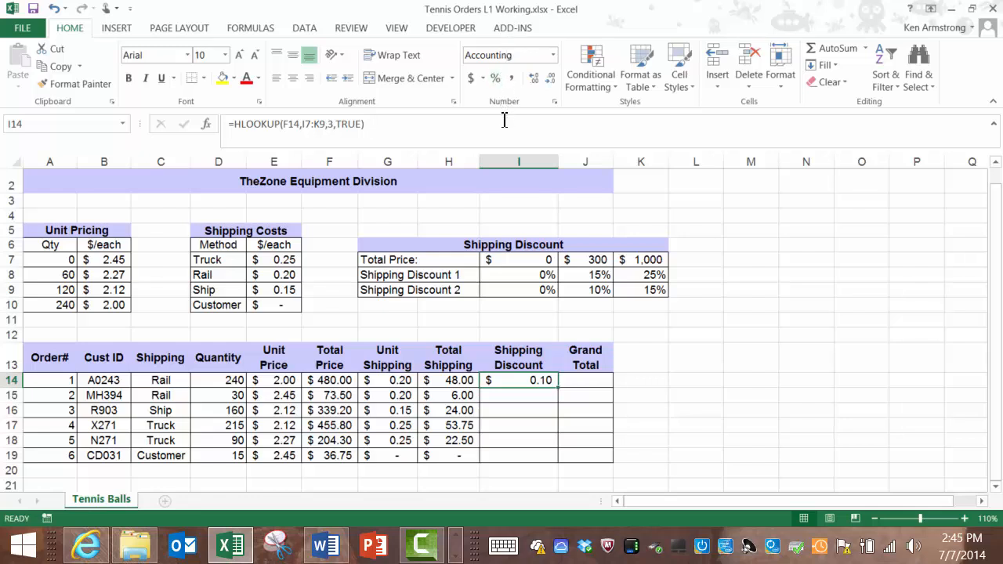
pyautogui.moveTo(242, 132)
pyautogui.write('-')
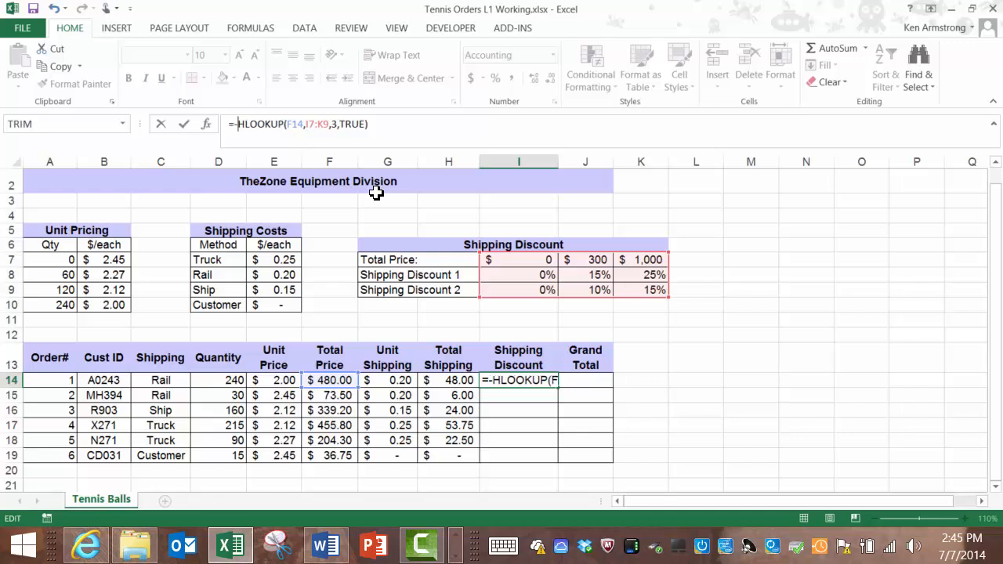
pyautogui.press('Enter')
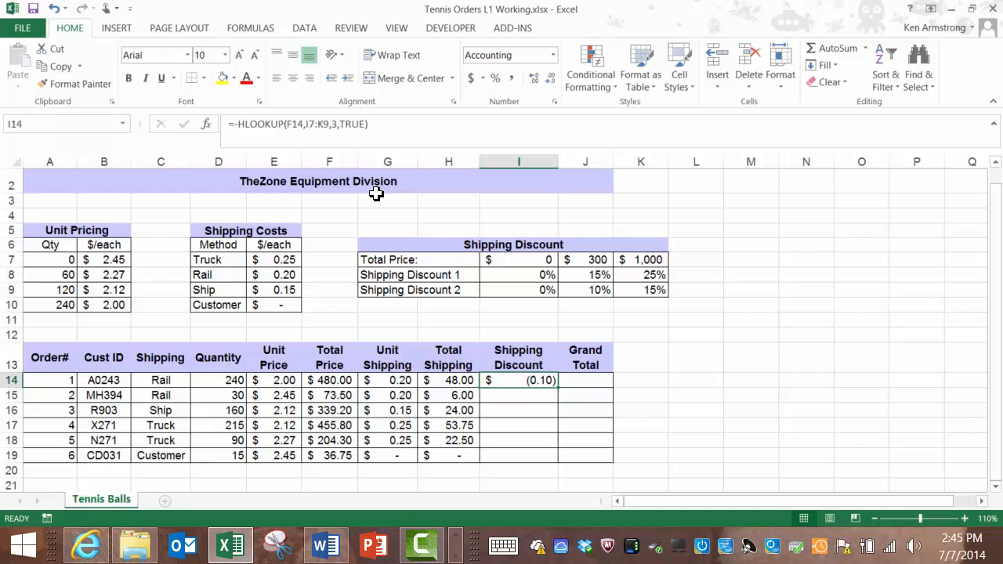
pyautogui.moveTo(543, 395)
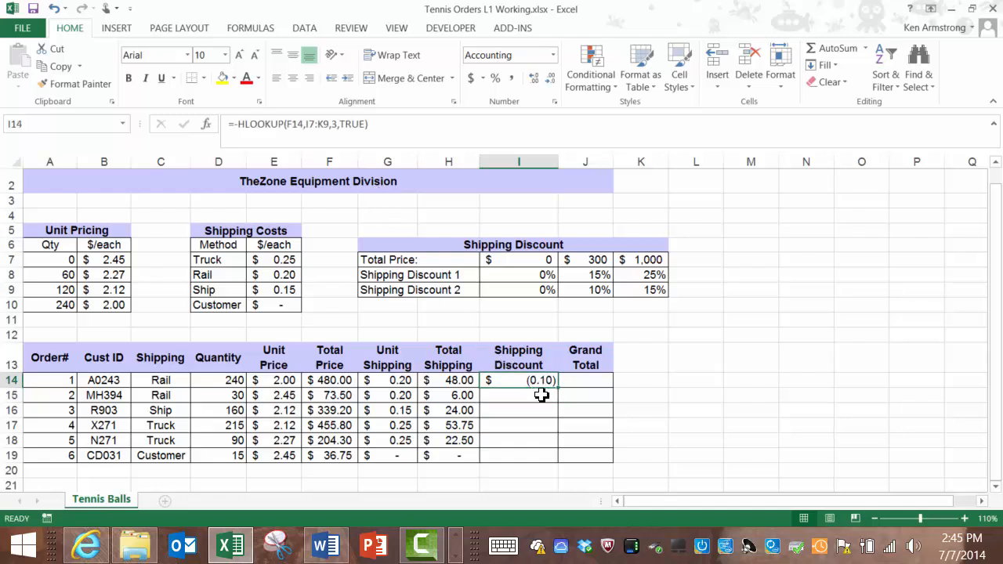
pyautogui.moveTo(547, 400)
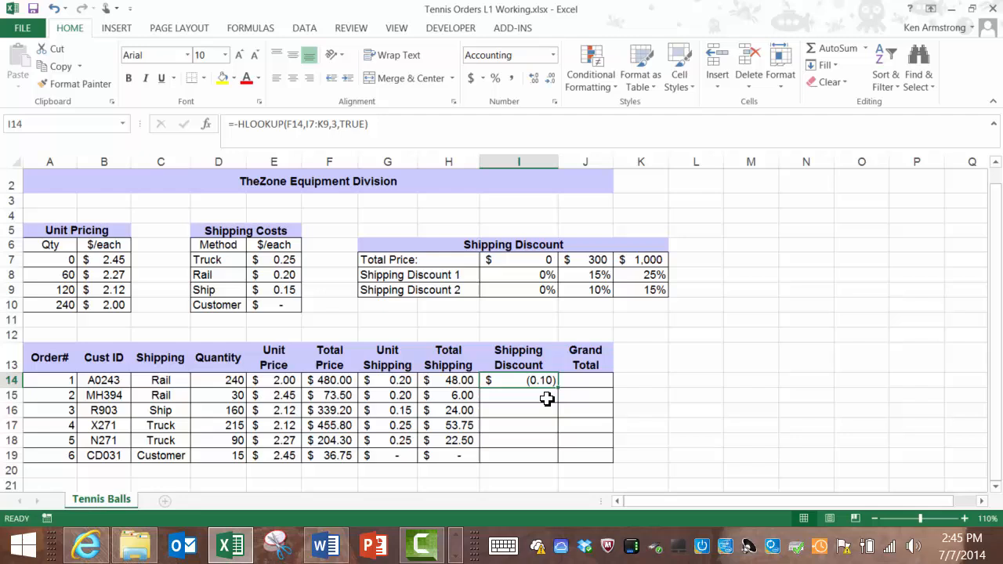
pyautogui.moveTo(552, 384)
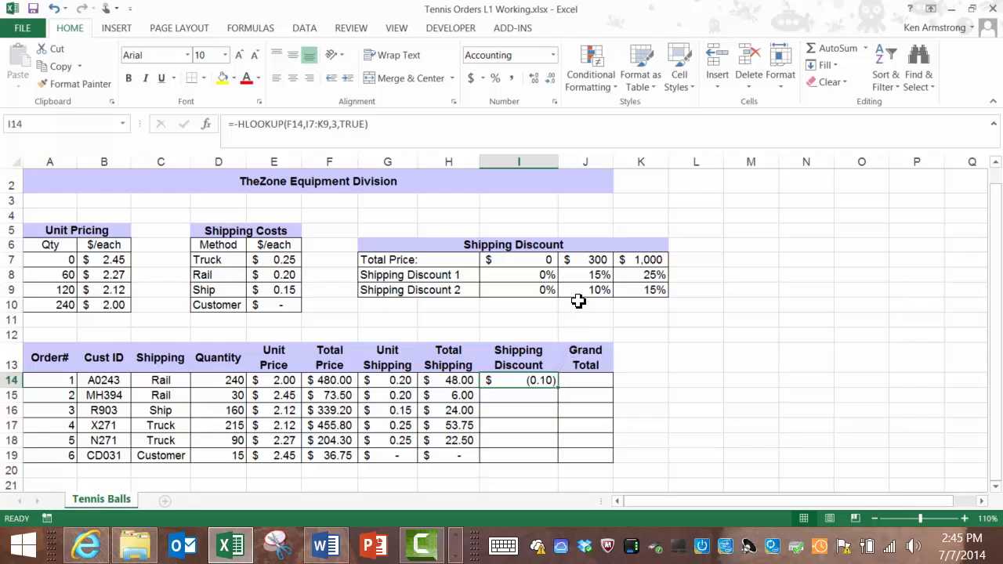
pyautogui.moveTo(546, 381)
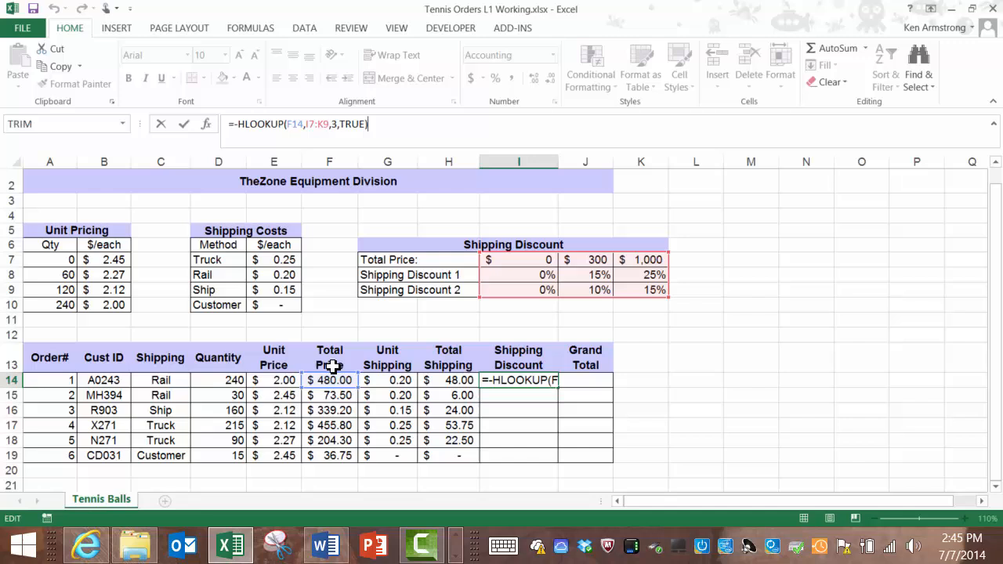
pyautogui.moveTo(577, 312)
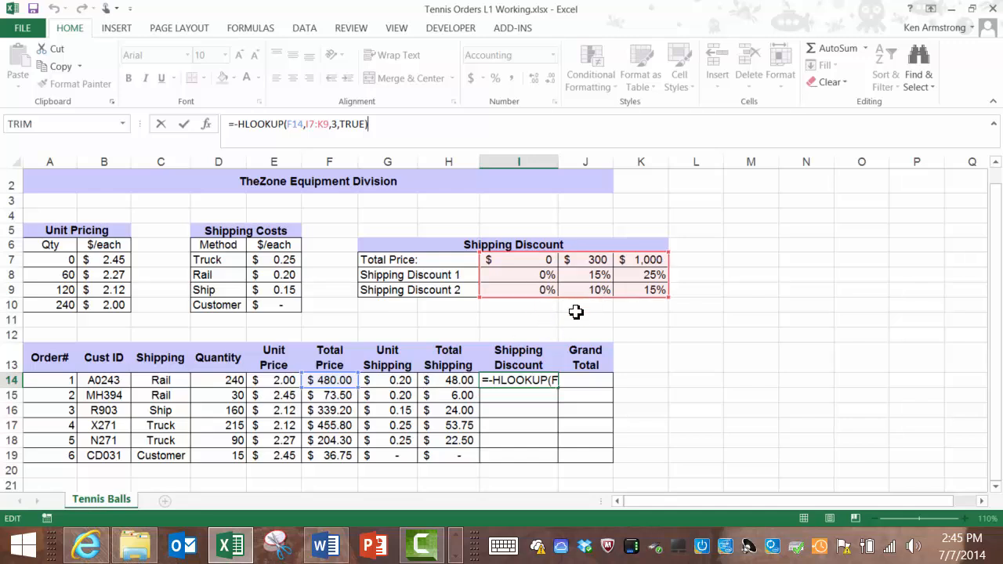
pyautogui.moveTo(439, 381)
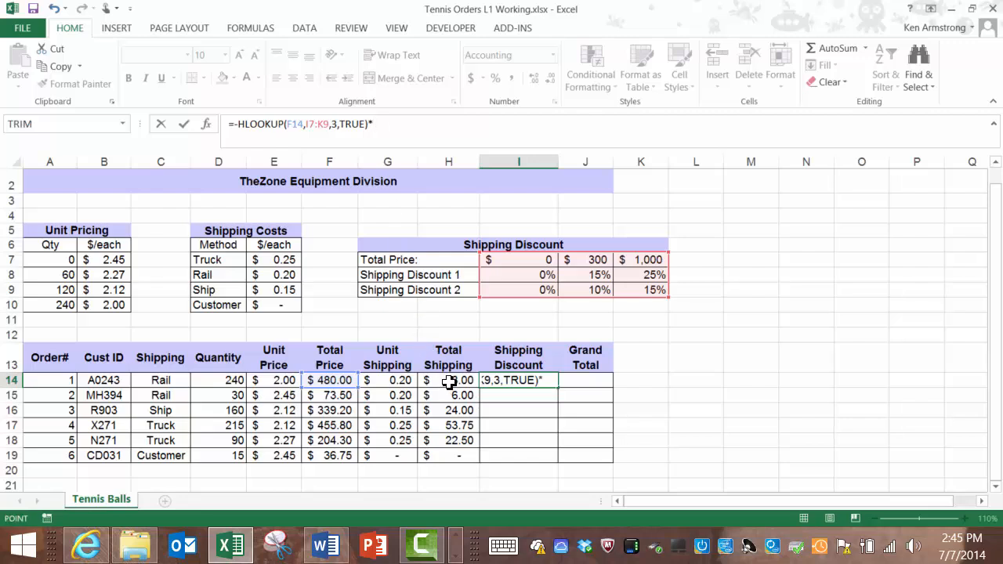
# - Multiply the negated discount rate by Total Shipping H14, giving (4.80) in I14
pyautogui.click(448, 381)
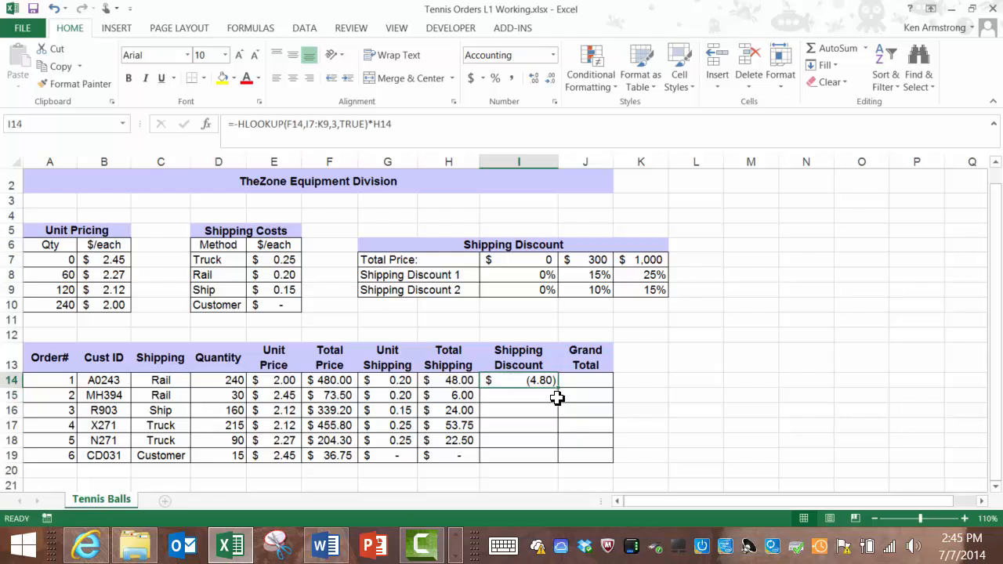
pyautogui.moveTo(517, 381)
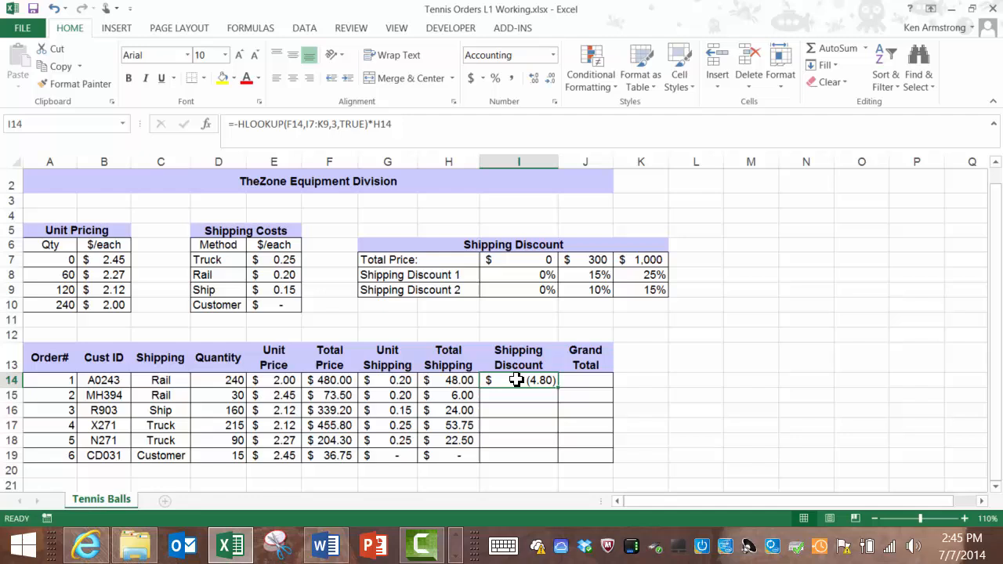
pyautogui.moveTo(452, 381)
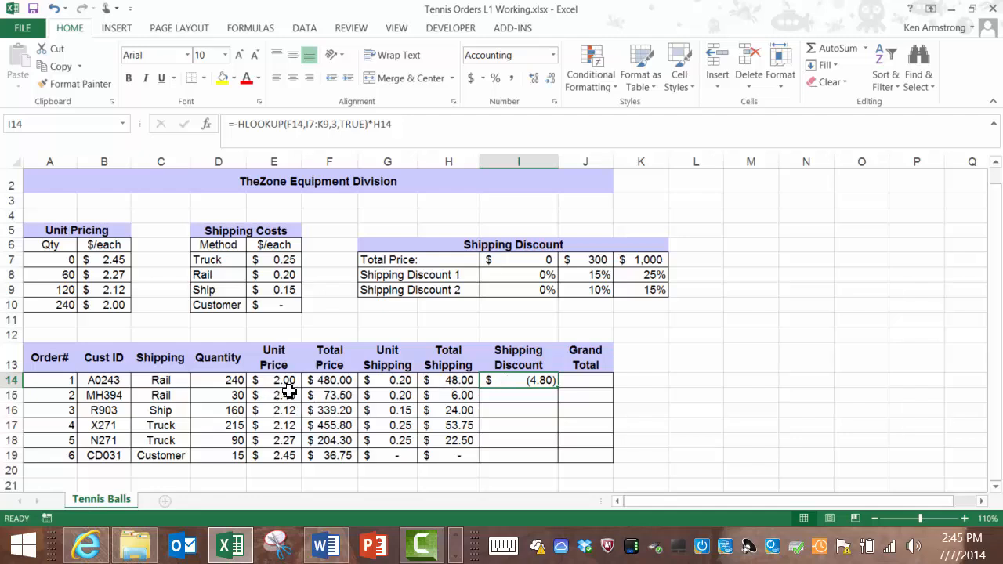
pyautogui.click(387, 381)
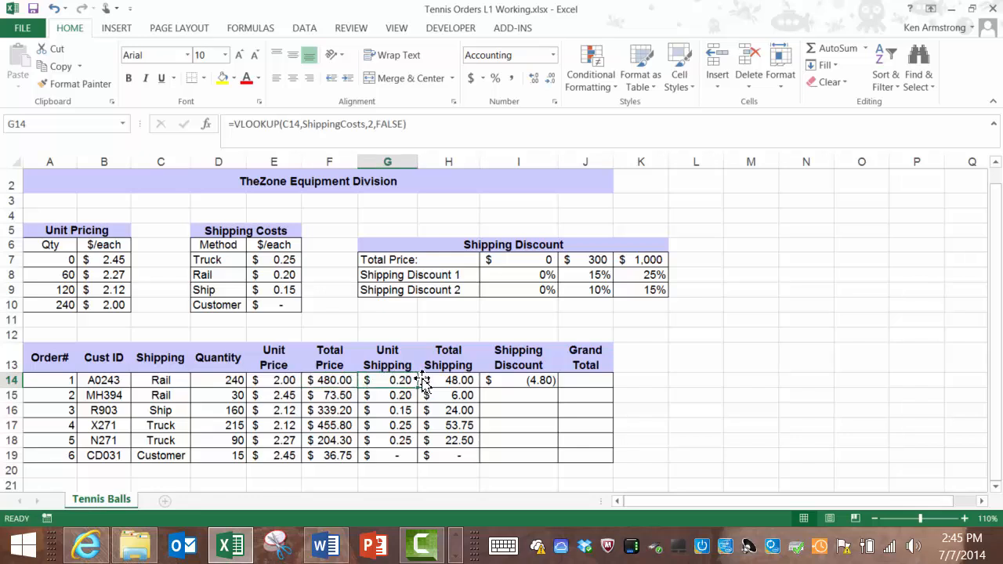
# - Make the table reference $I$7:$K$9 absolute and copy the discount formula down to I19
pyautogui.click(517, 381)
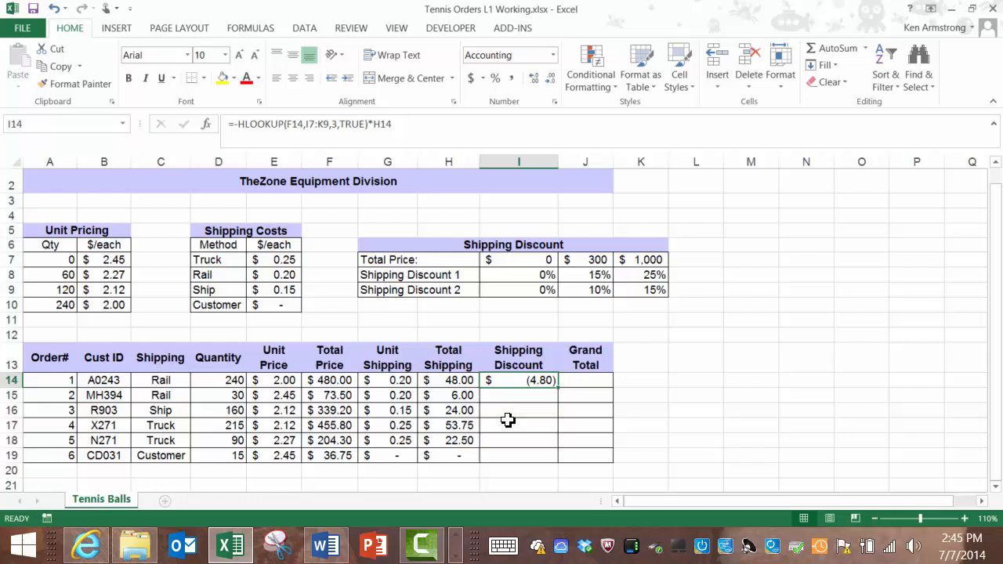
pyautogui.moveTo(536, 390)
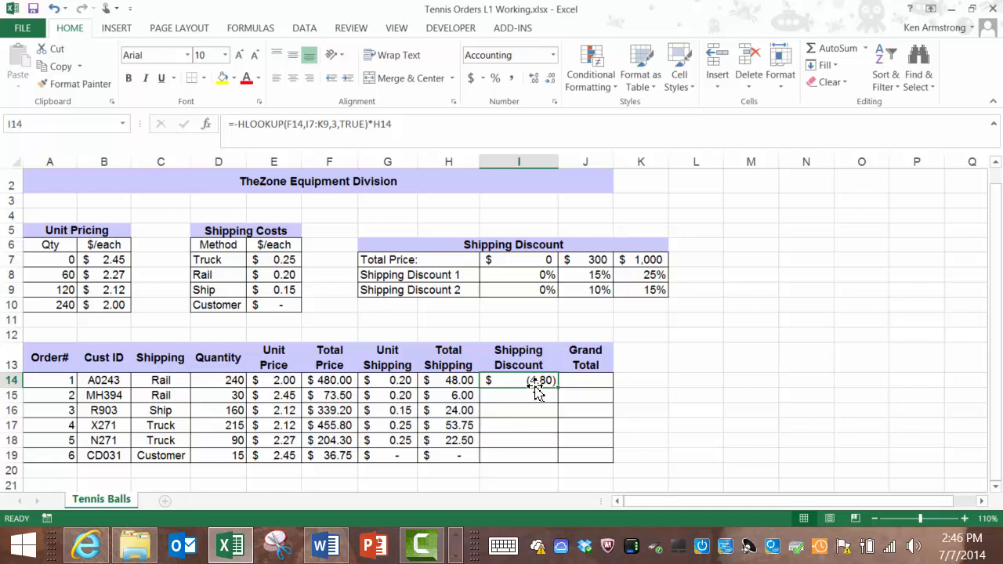
pyautogui.moveTo(515, 395)
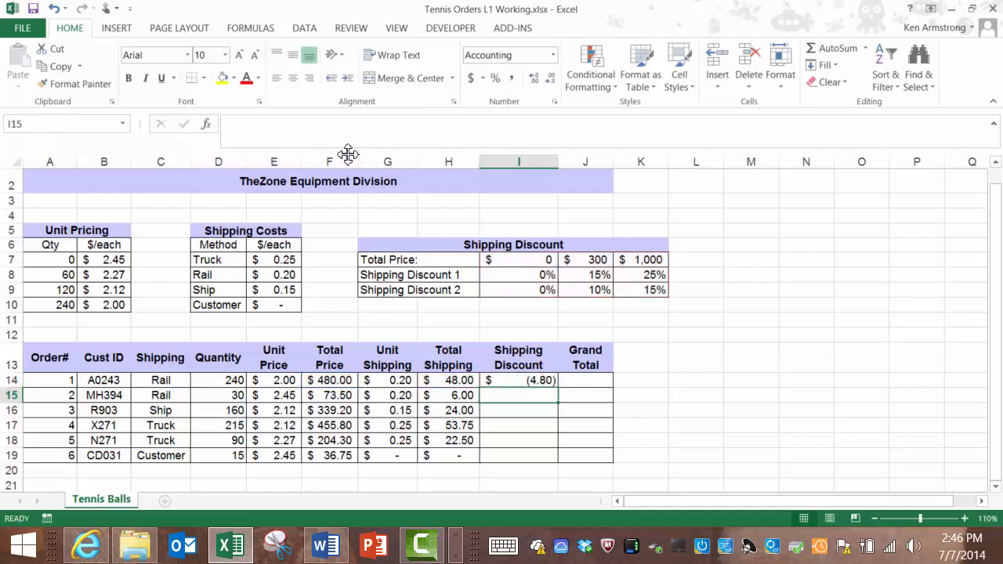
pyautogui.click(517, 381)
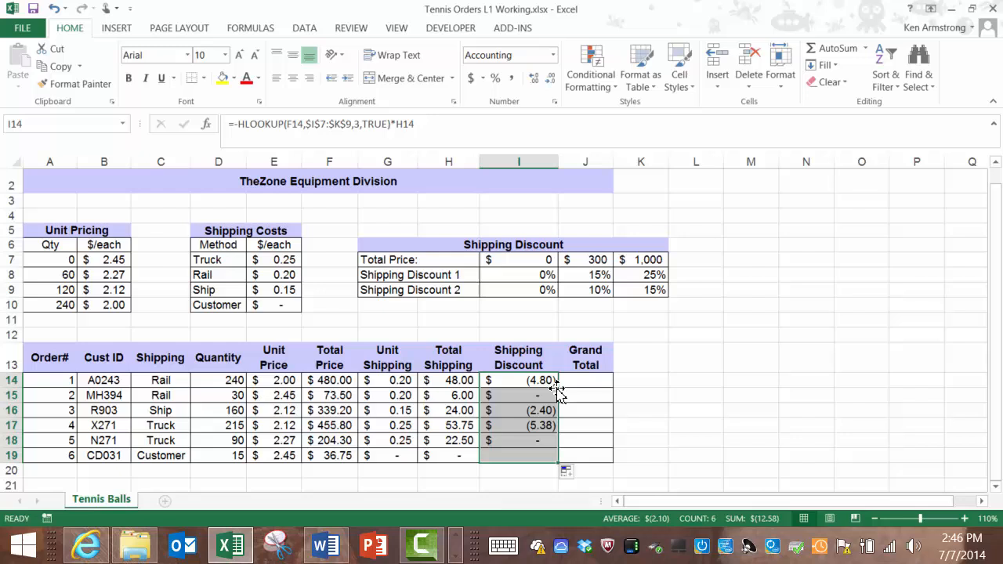
pyautogui.moveTo(549, 454)
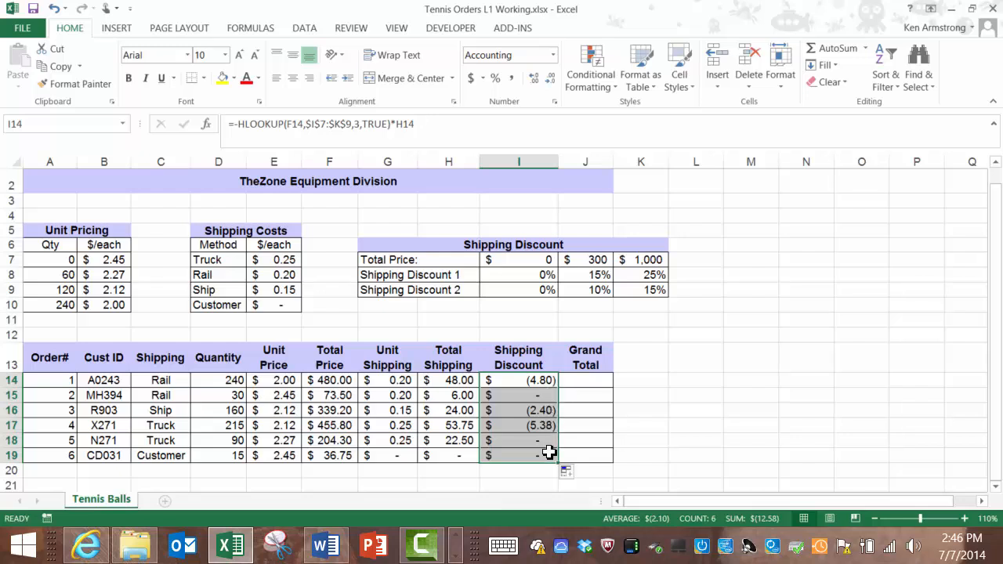
pyautogui.moveTo(233, 451)
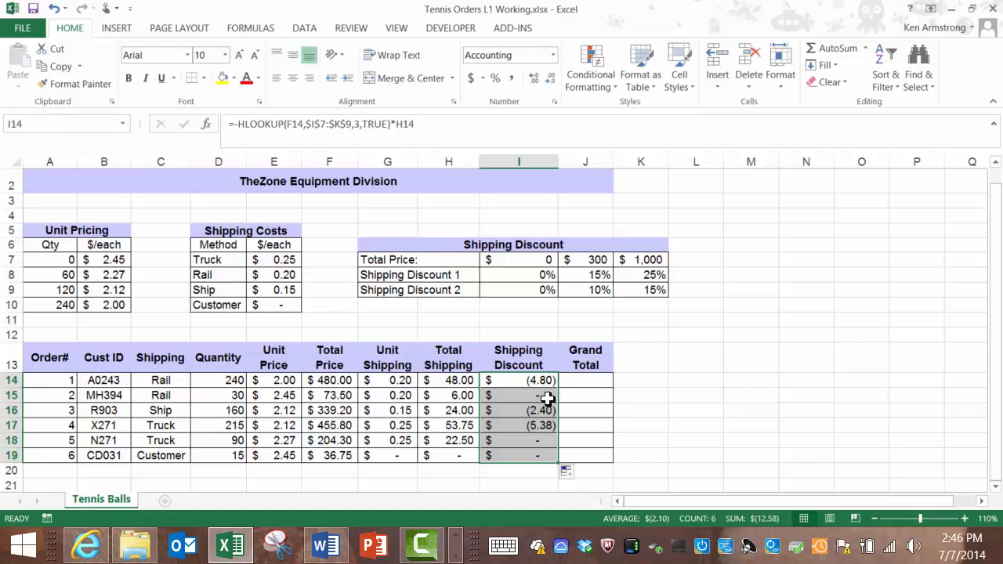
pyautogui.click(517, 454)
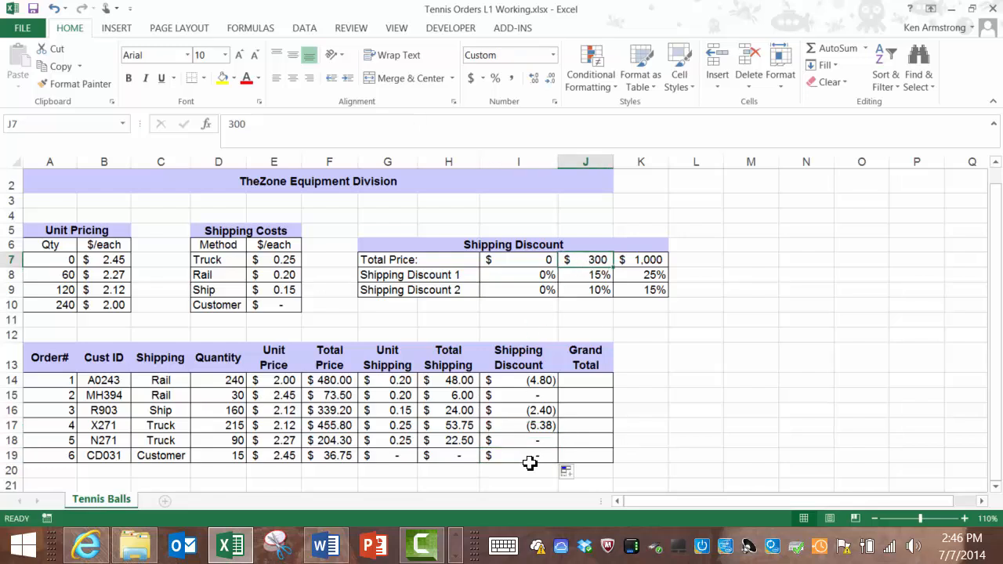
# - Enter a test rail order of 100 in row 20 and try Total Prices 299, 300 and 999 to watch the discount
pyautogui.click(13, 441)
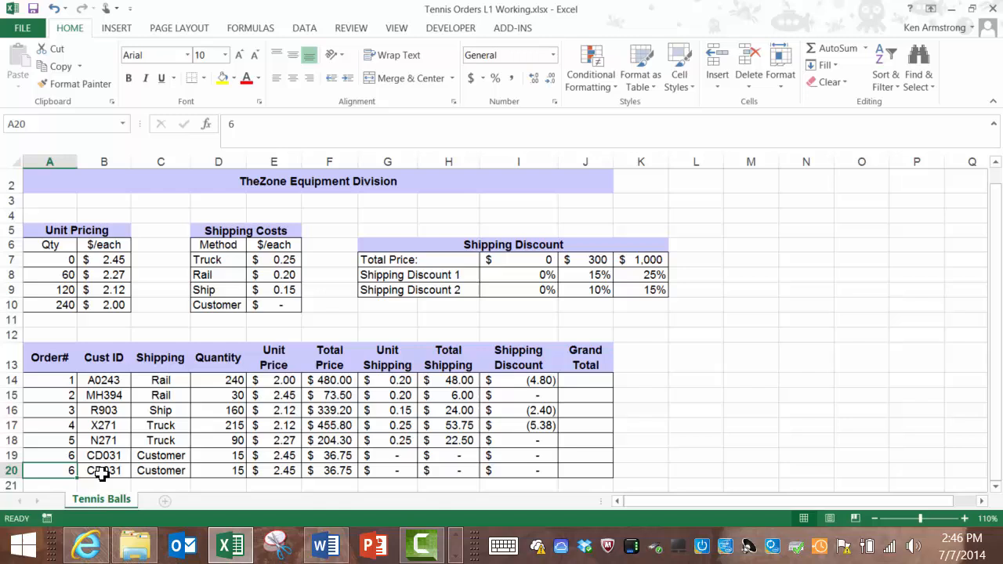
pyautogui.click(218, 471)
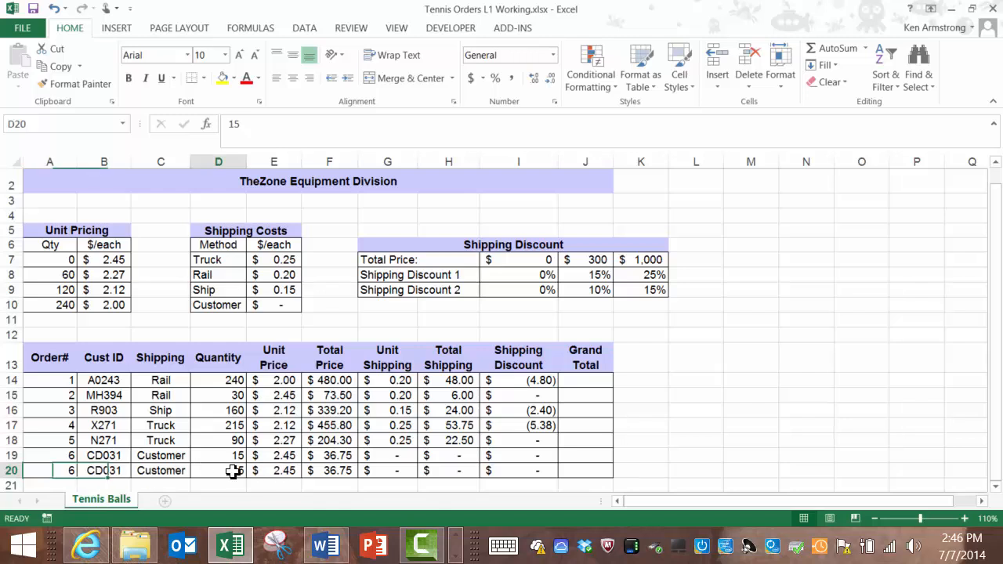
pyautogui.write('100')
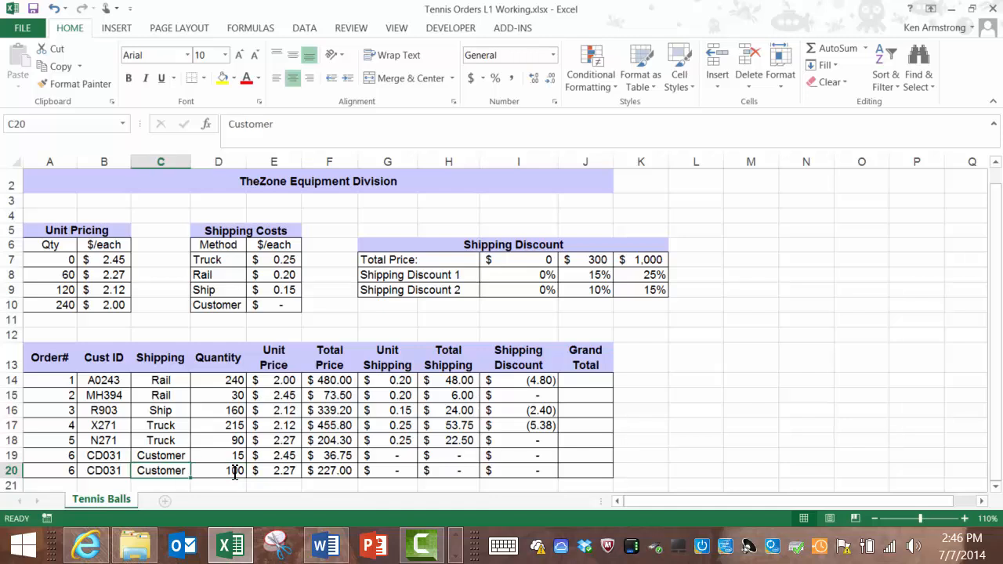
pyautogui.write('rail')
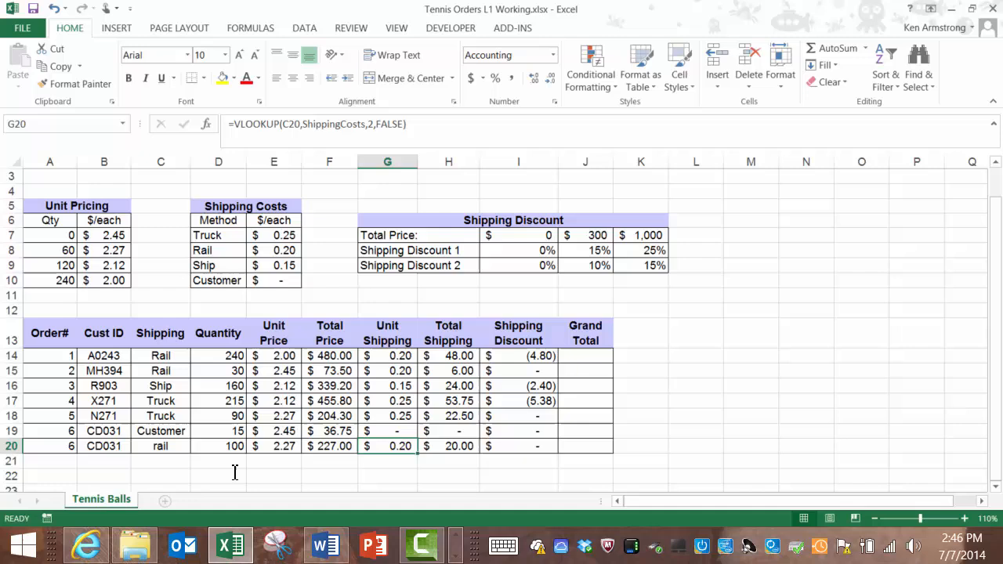
pyautogui.click(448, 446)
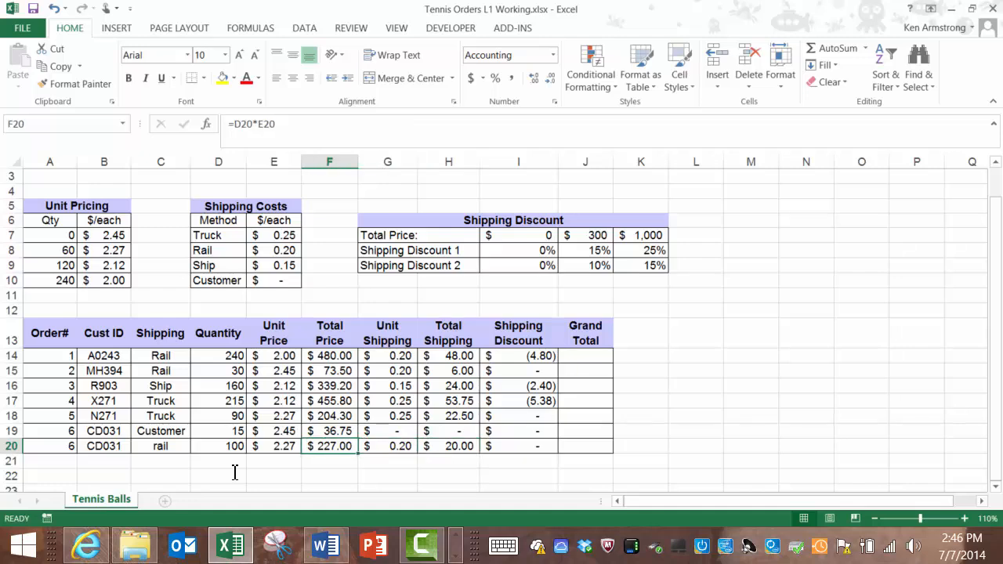
pyautogui.write('299')
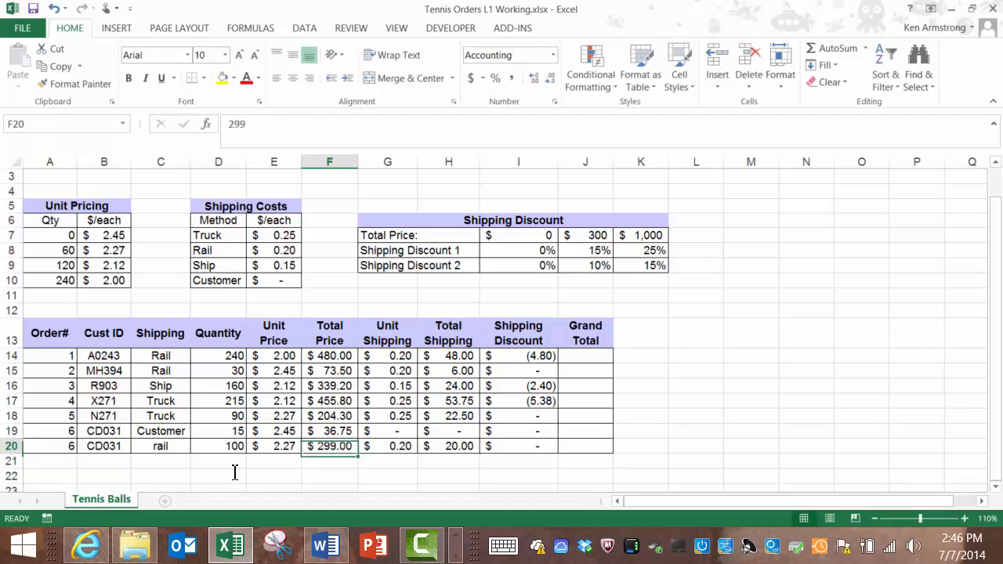
pyautogui.moveTo(580, 250)
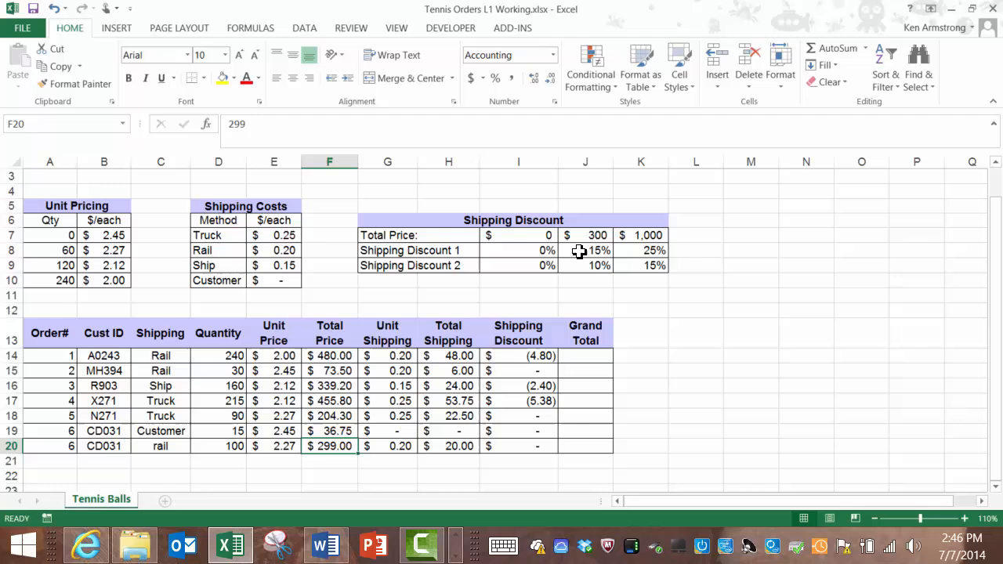
pyautogui.click(586, 235)
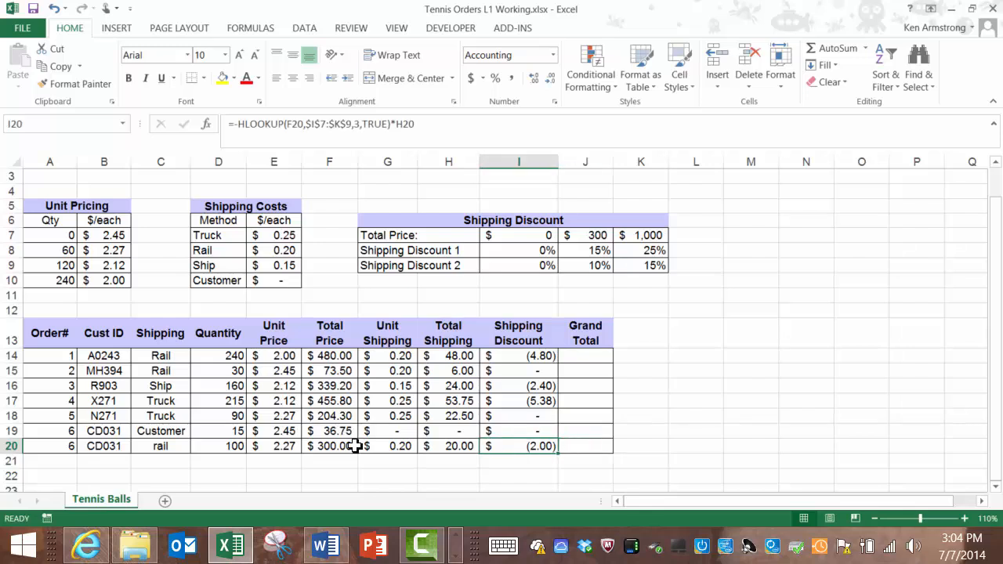
pyautogui.write('999')
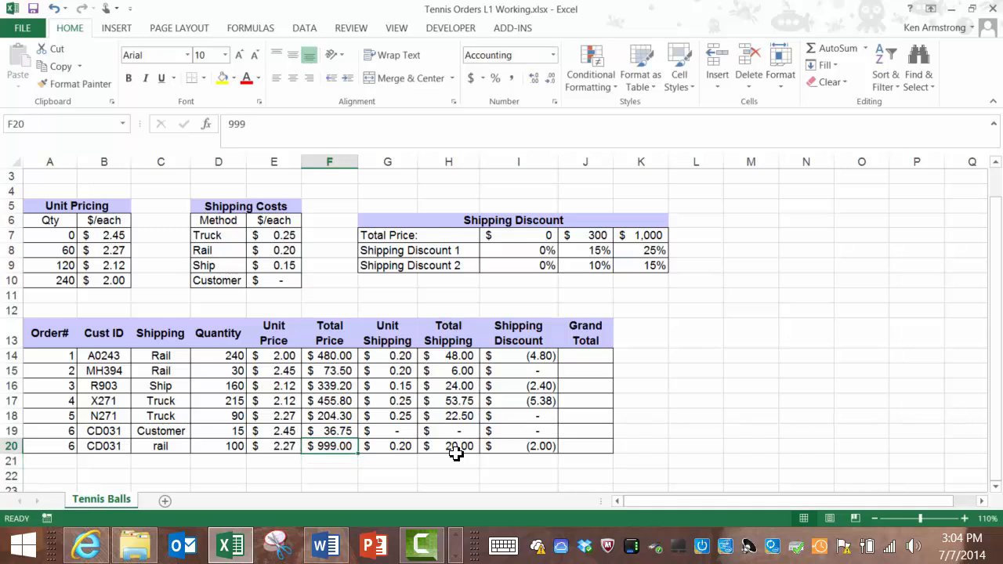
pyautogui.moveTo(821, 355)
pyautogui.write('1,000')
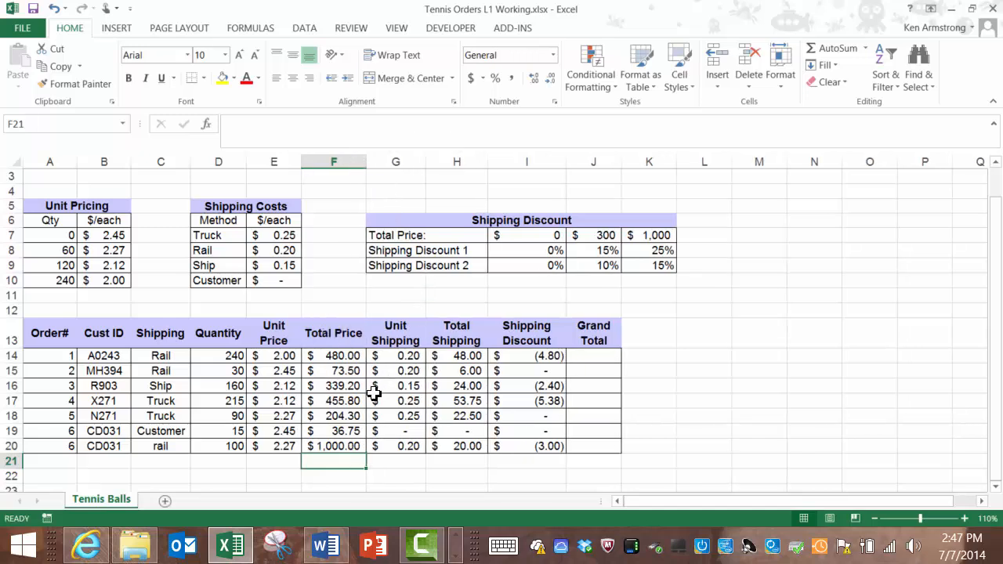
# - Enter =SUM(F14,H14,I14) in J14 so the first Grand Total shows $523.20
pyautogui.click(333, 446)
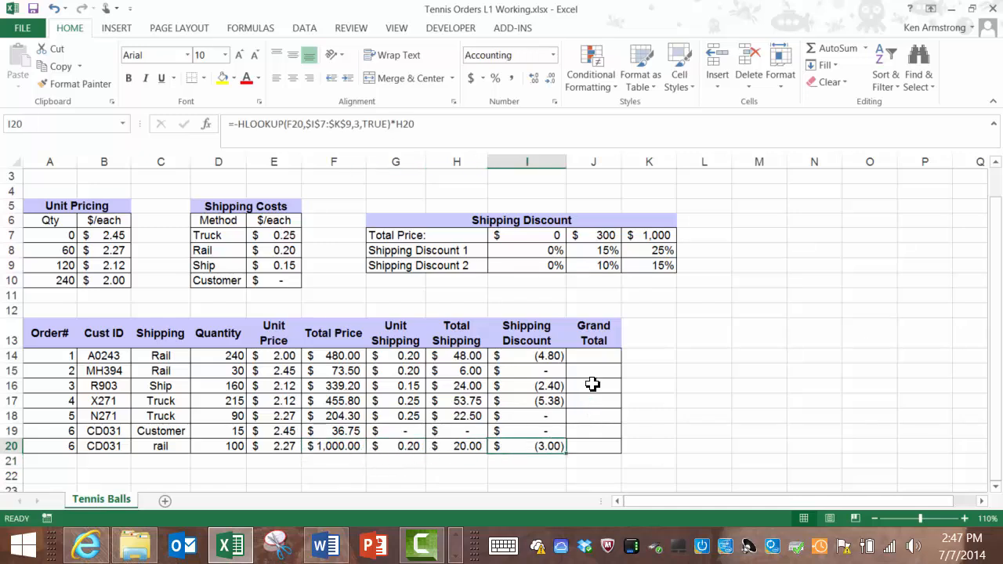
pyautogui.click(593, 354)
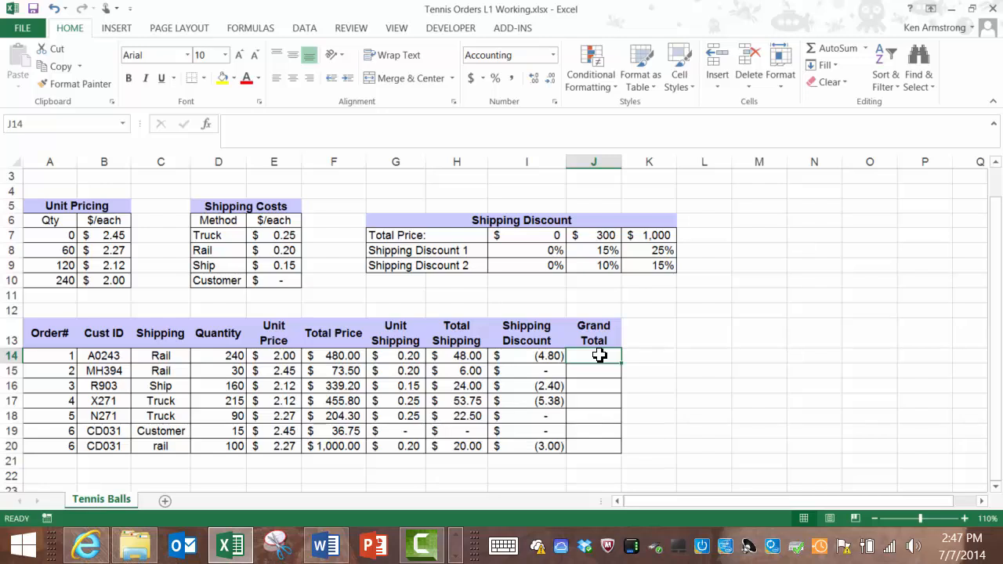
pyautogui.write('=')
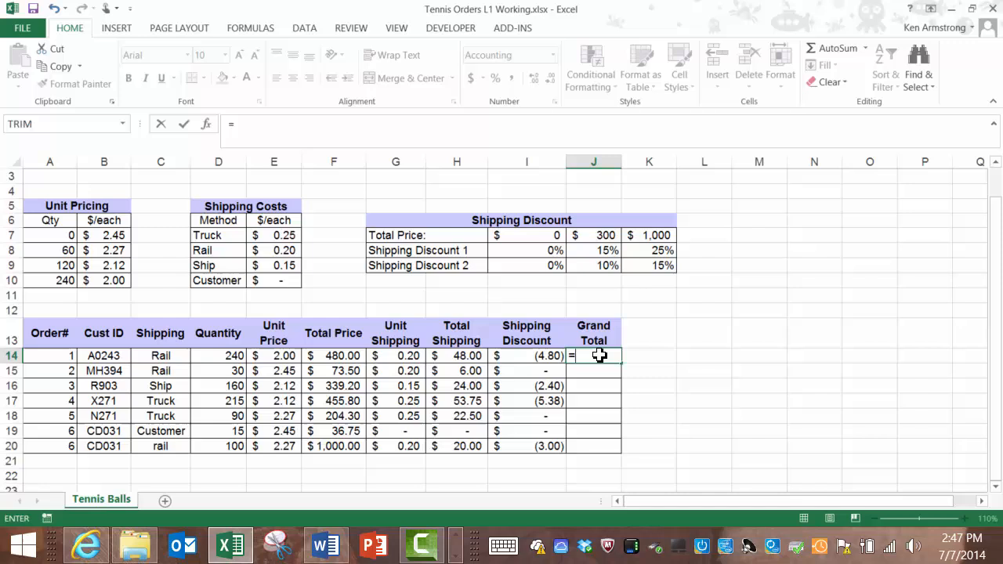
pyautogui.write('sum(')
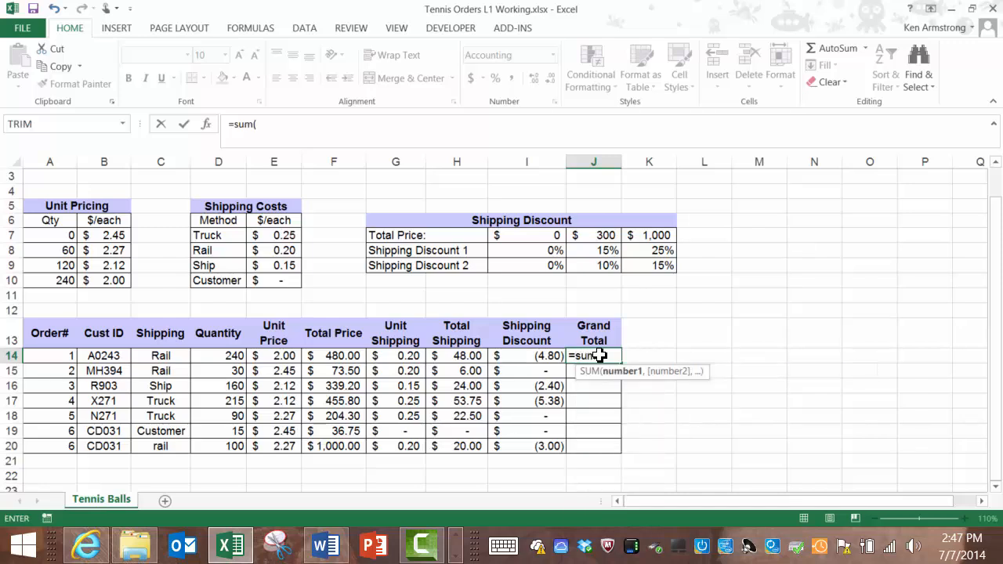
pyautogui.click(333, 354)
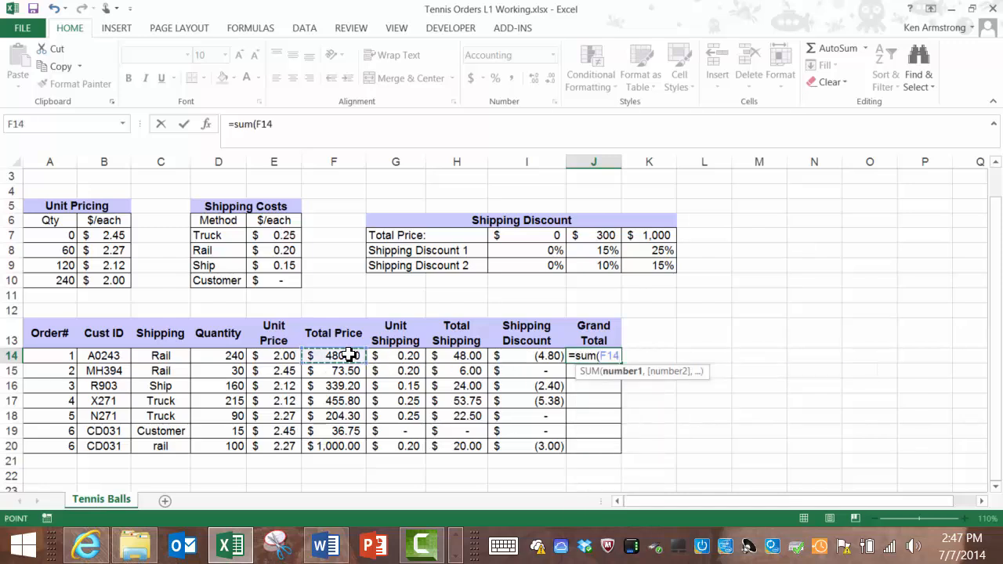
pyautogui.click(456, 354)
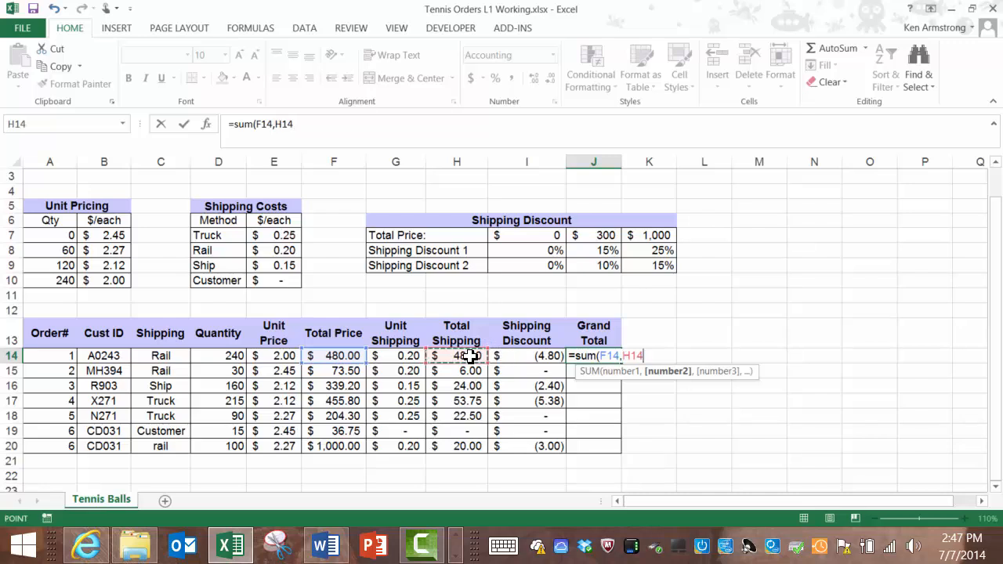
pyautogui.click(527, 356)
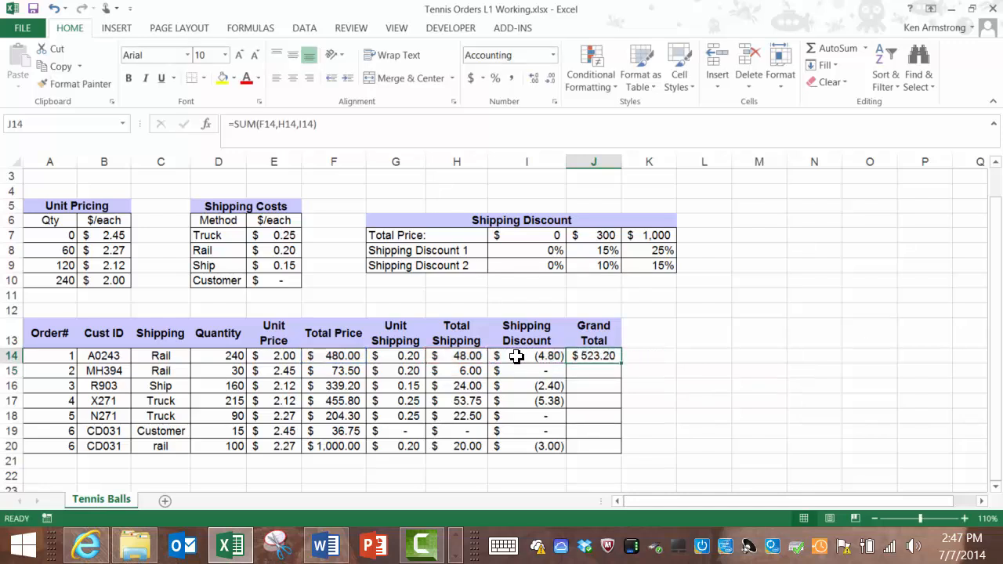
pyautogui.moveTo(588, 364)
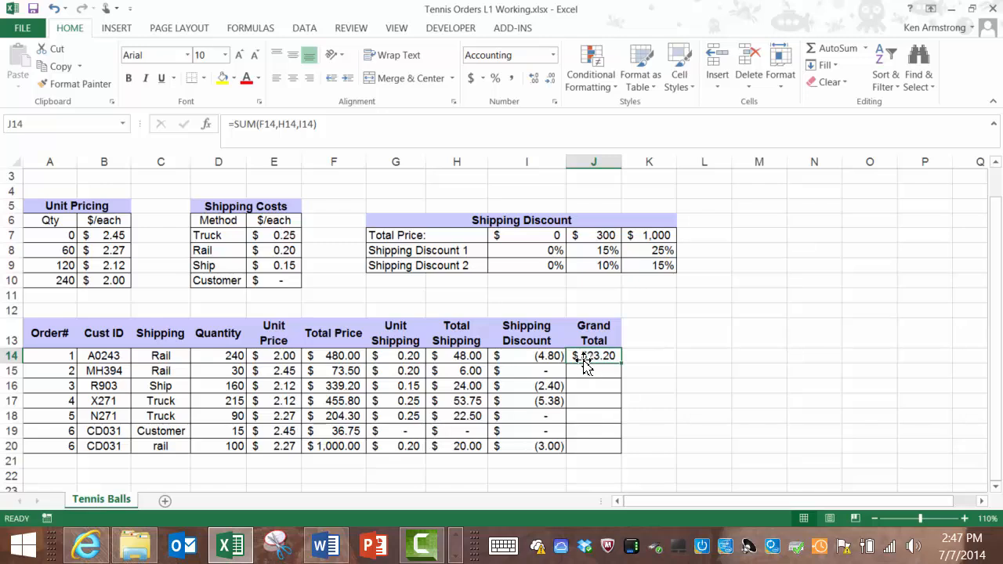
pyautogui.doubleClick(592, 354)
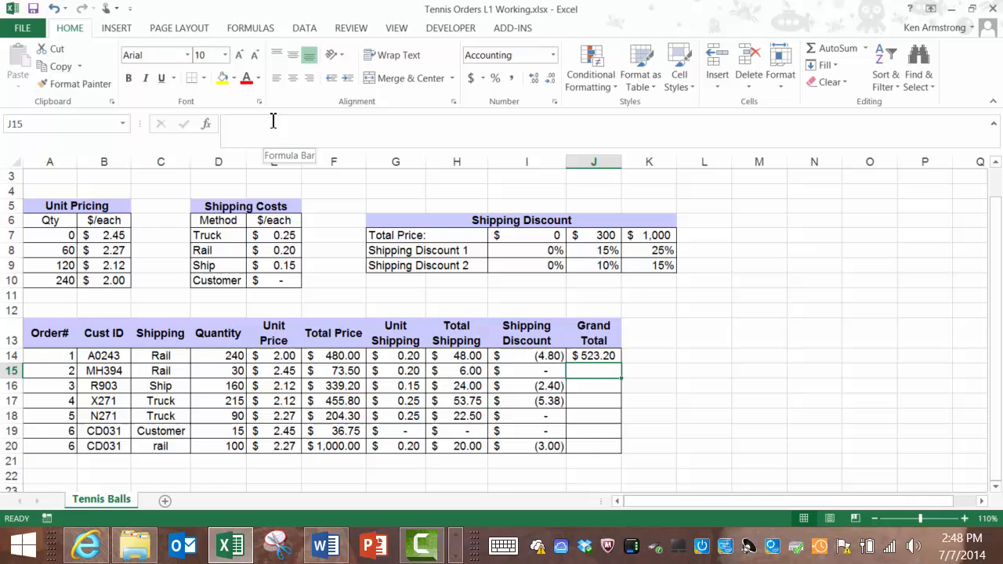
pyautogui.click(592, 355)
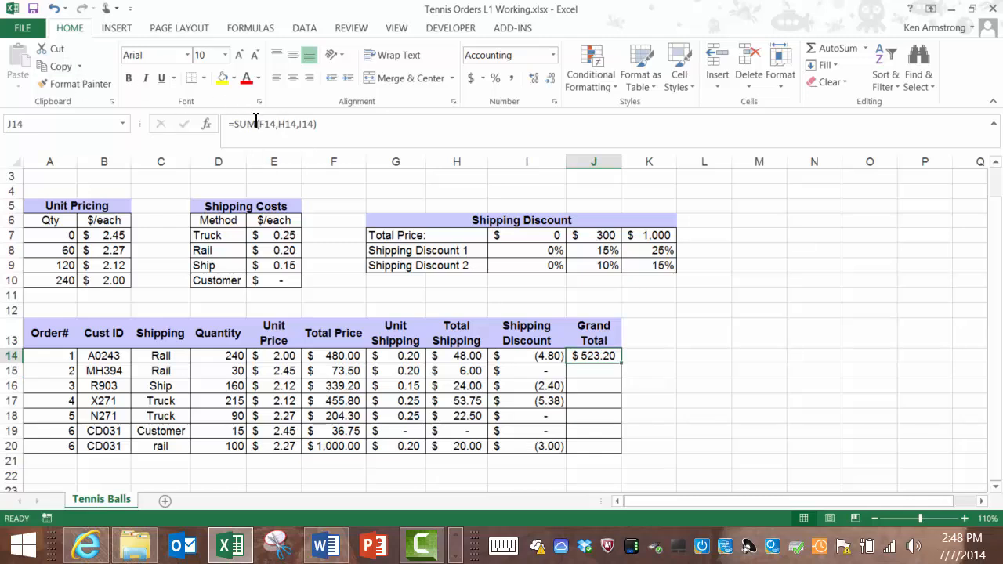
pyautogui.click(527, 354)
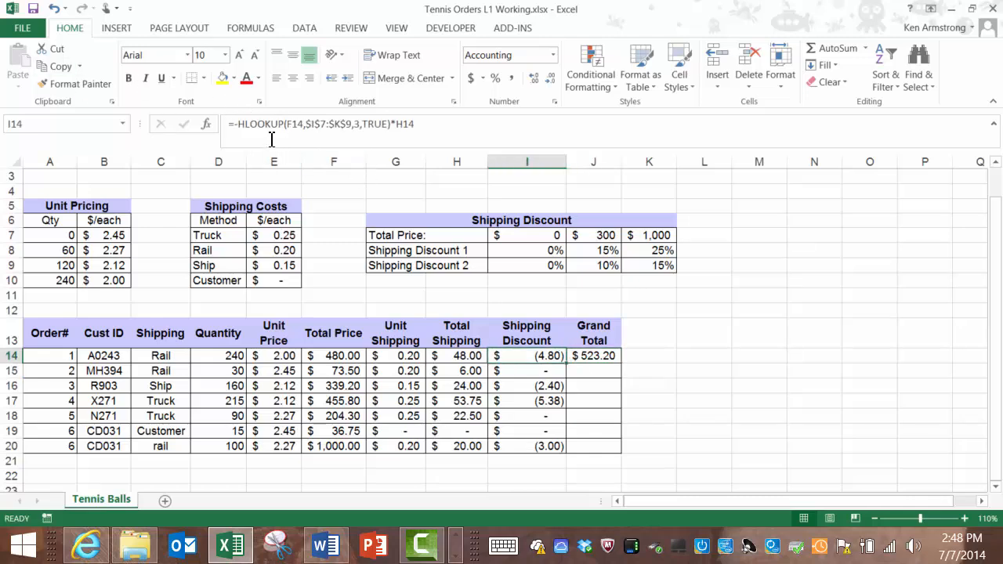
pyautogui.doubleClick(527, 356)
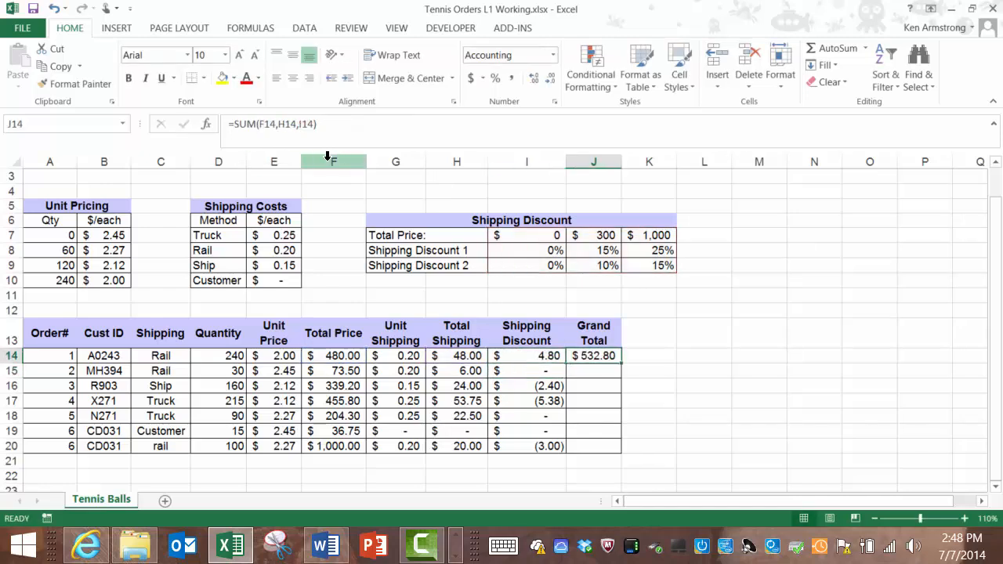
pyautogui.press('Delete')
pyautogui.write('=')
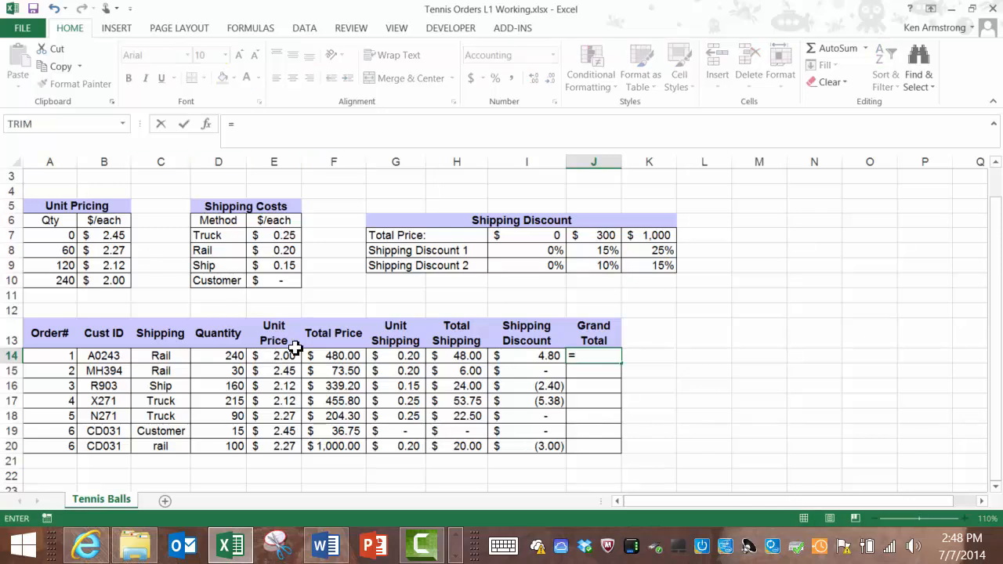
pyautogui.click(332, 354)
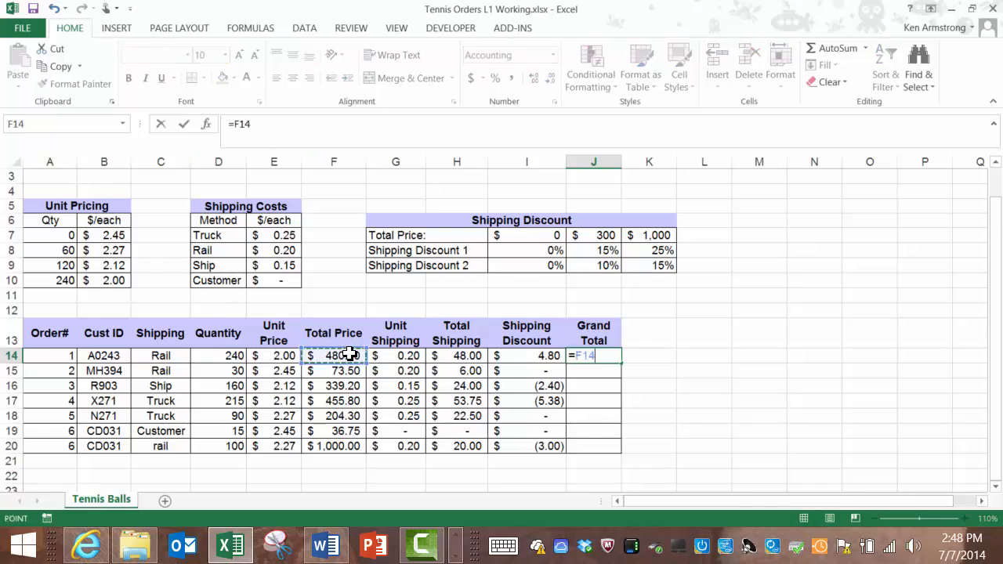
pyautogui.click(456, 355)
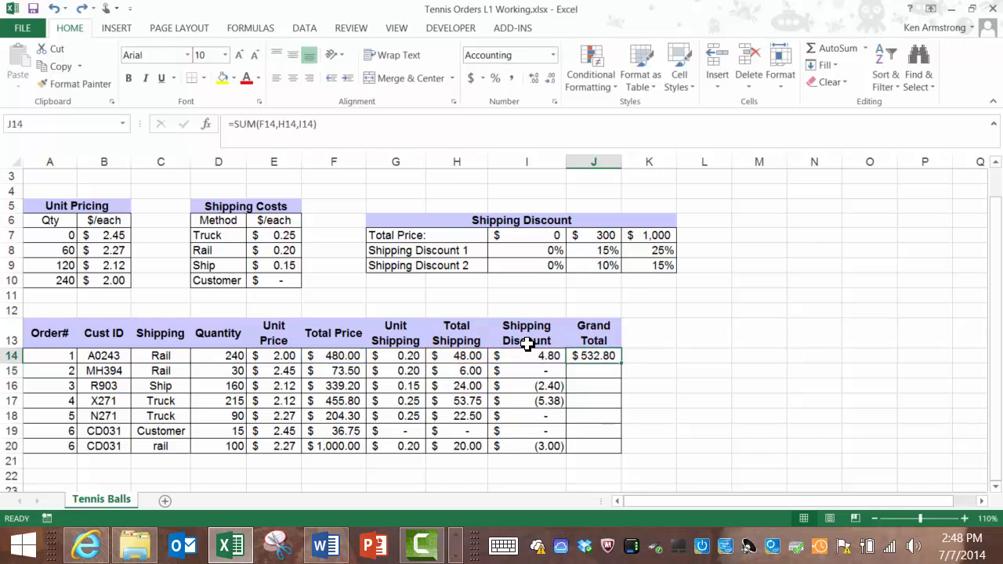
pyautogui.click(527, 355)
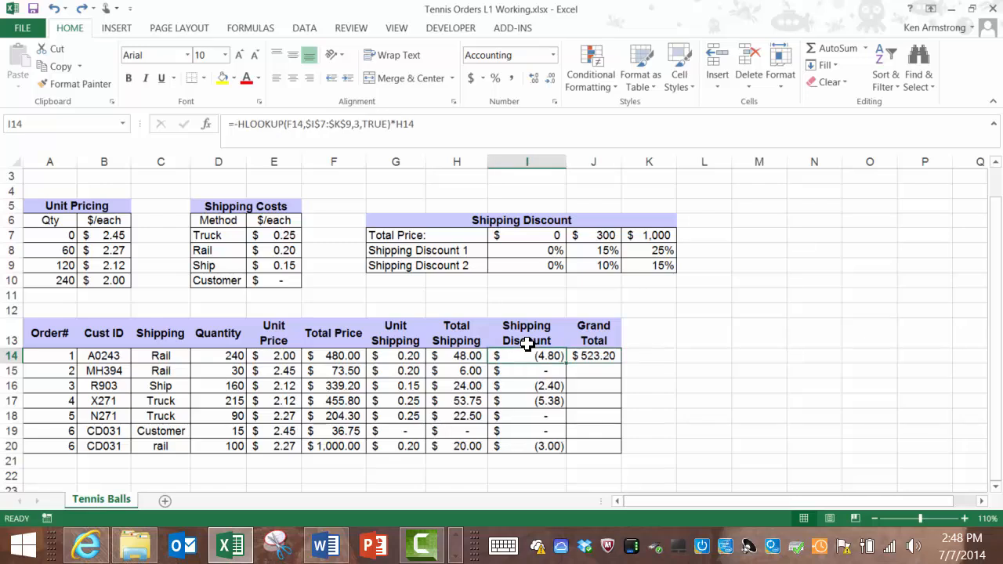
pyautogui.click(593, 354)
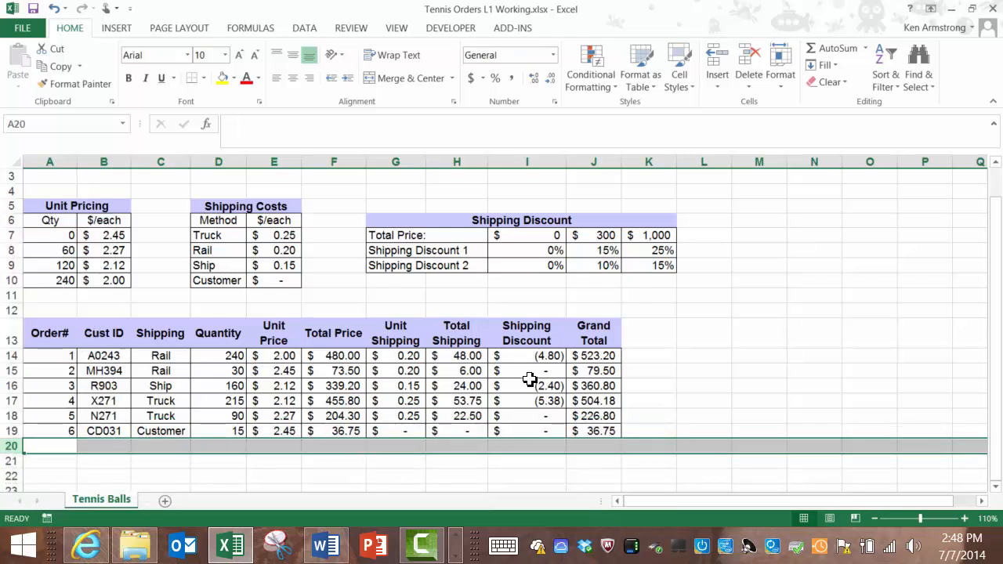
# - Fill the Grand Total down to J19 and check the second order's $79.50 total
pyautogui.click(593, 370)
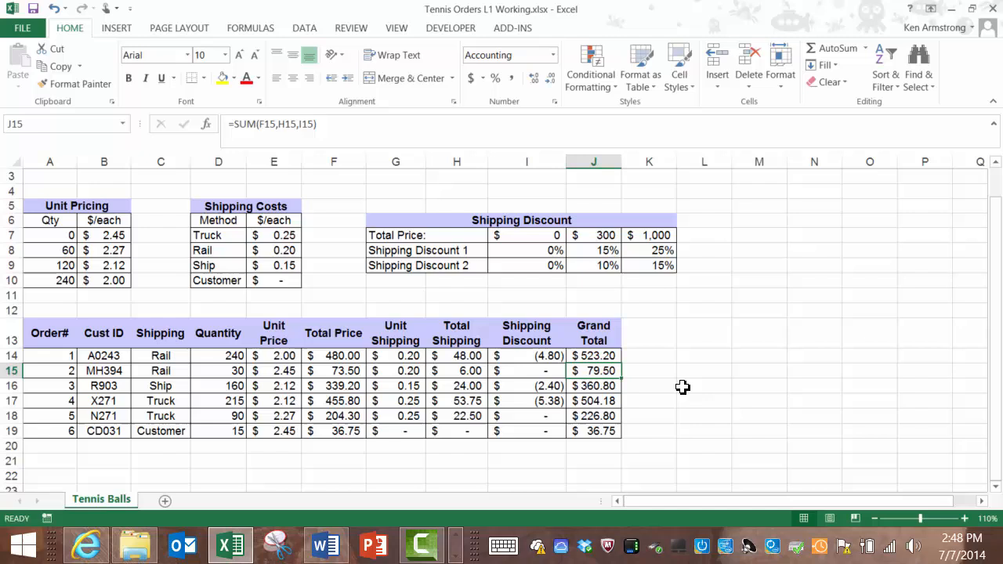